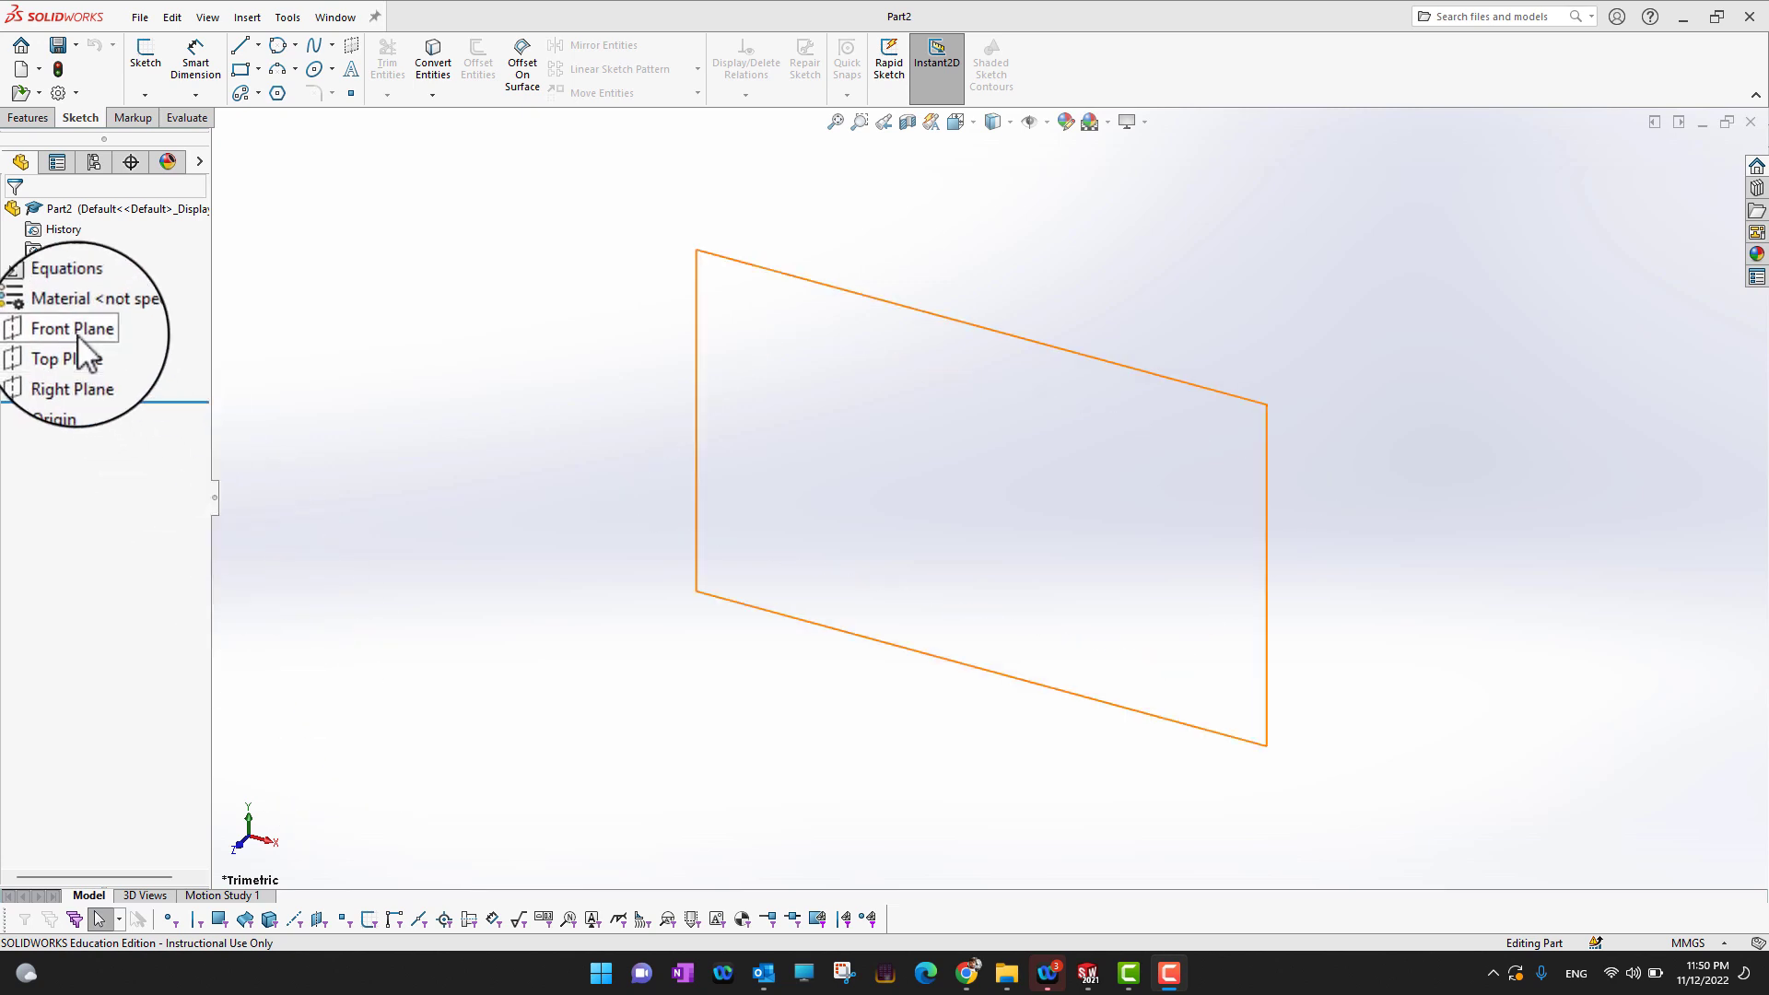
Start a new sketch on the Front Plane and browse the Spline flyout
click(65, 328)
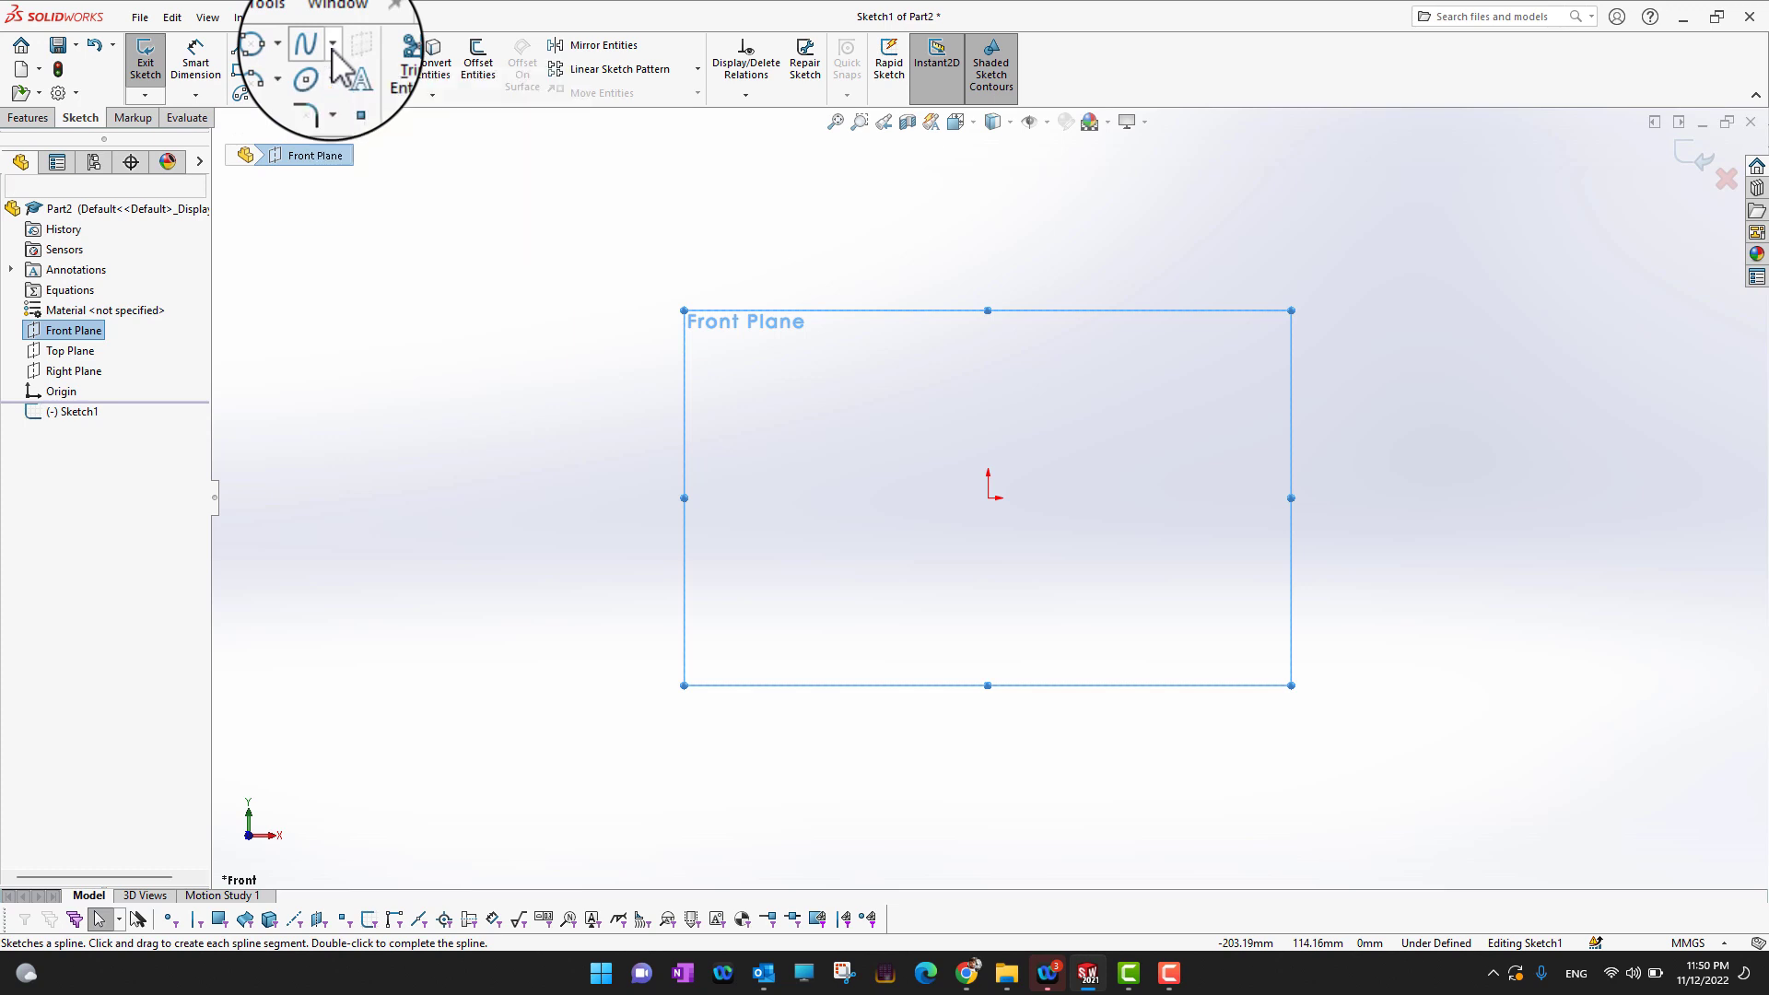
click(334, 28)
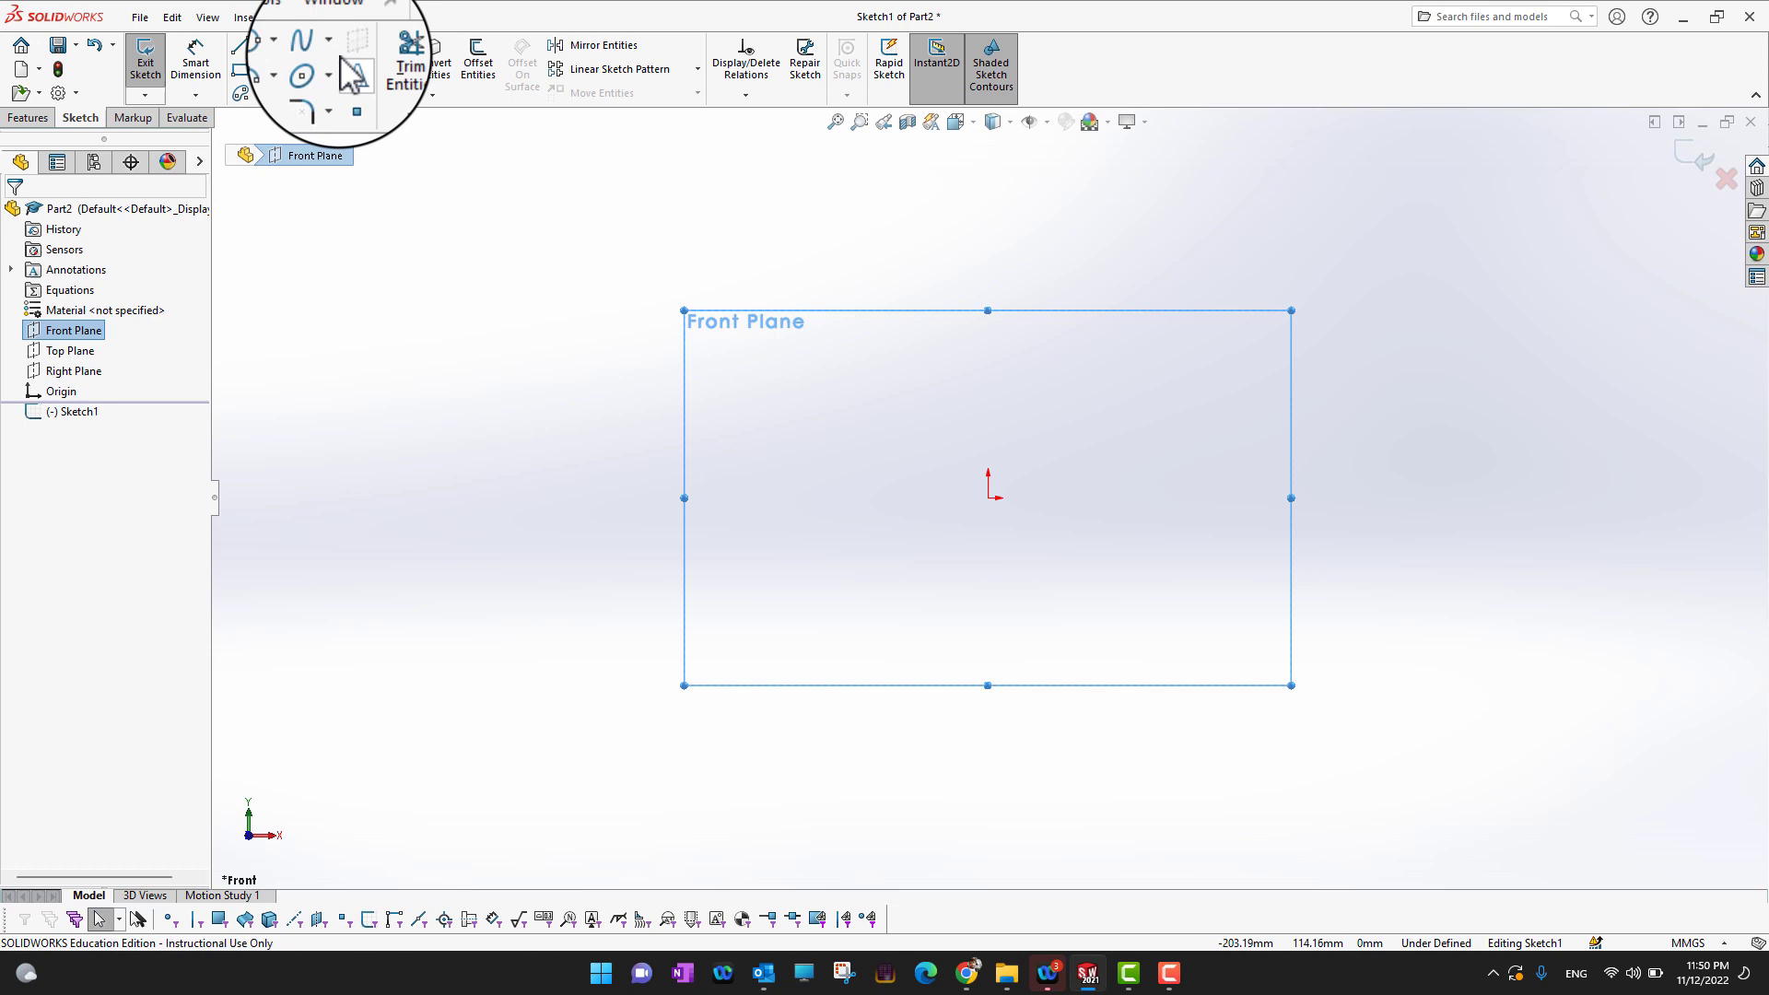
click(328, 44)
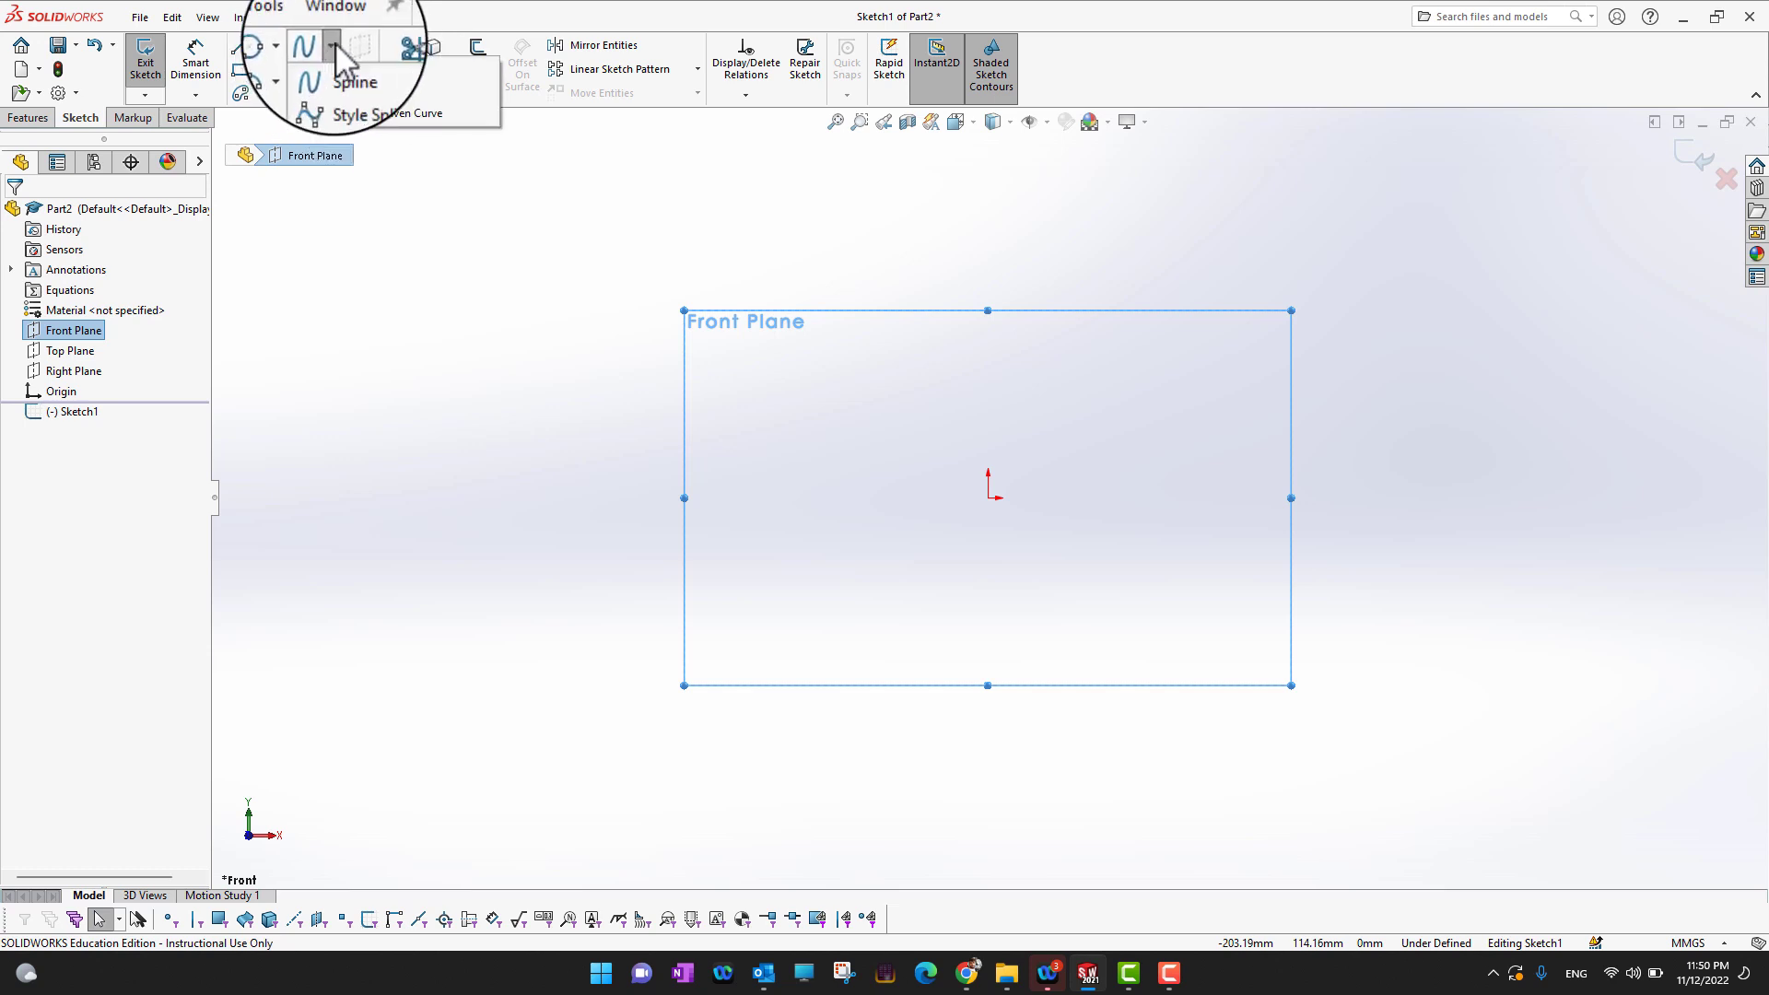
Activate the ordinary Spline tool to draw a long spline above the origin
click(350, 79)
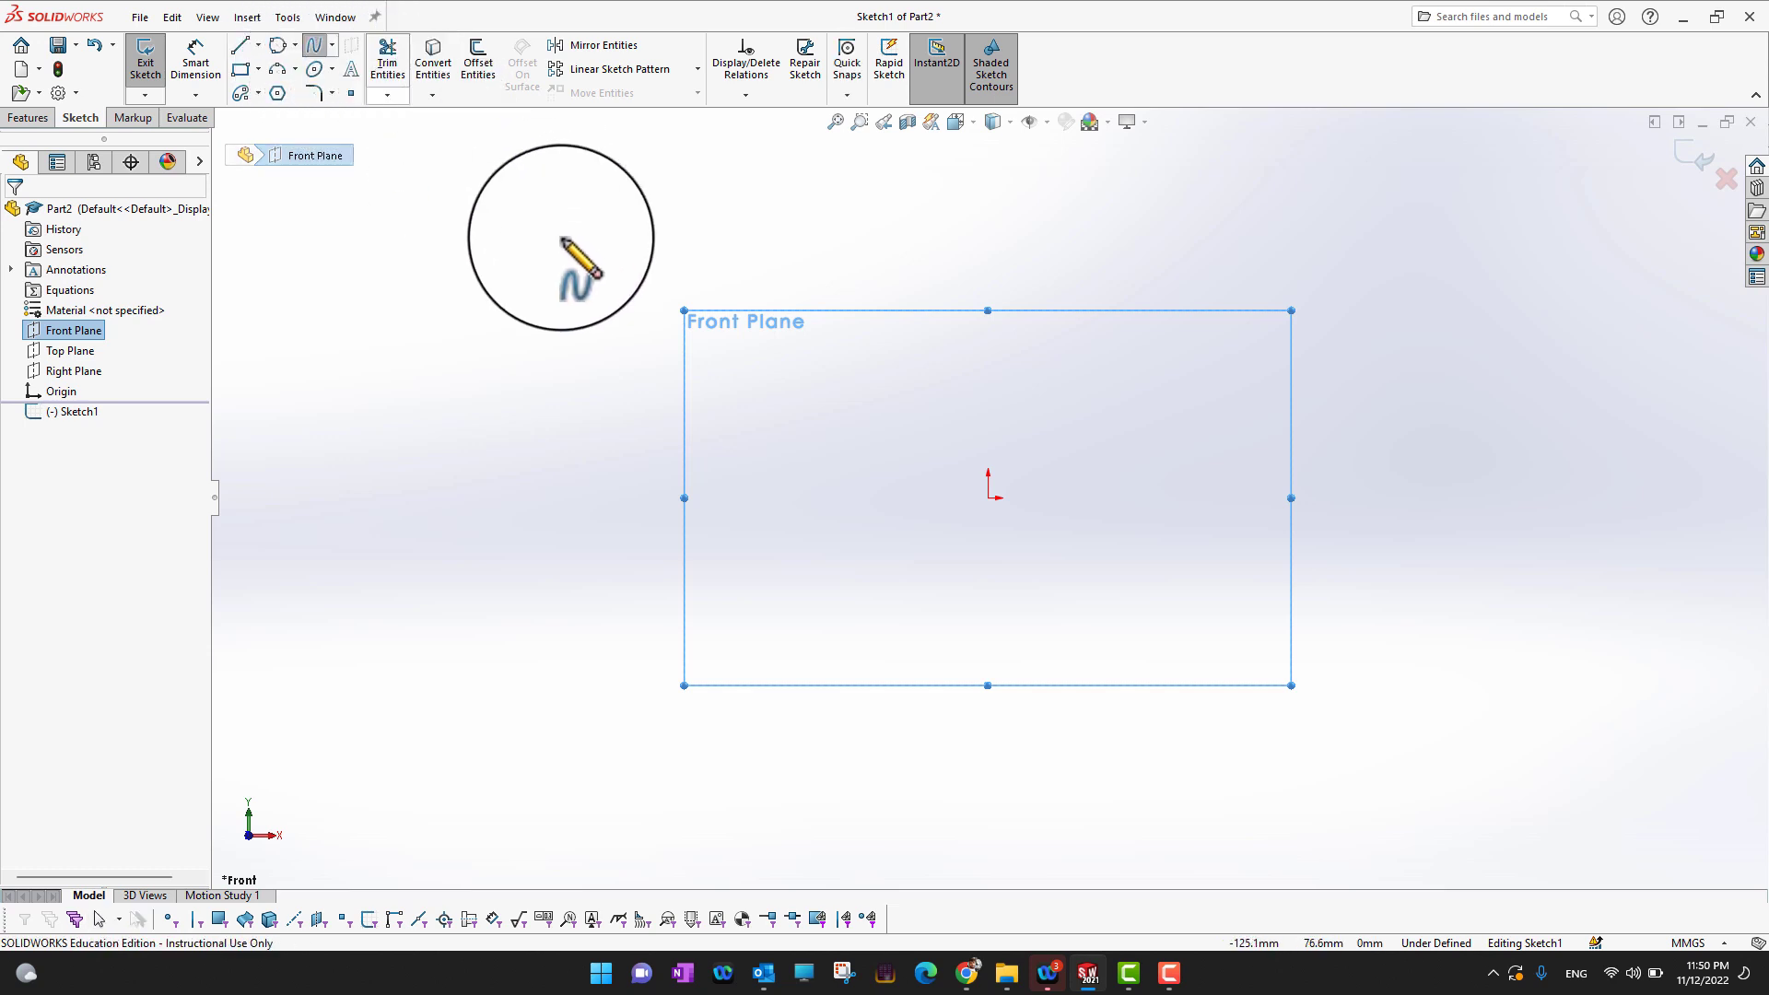
mouse_move(474, 435)
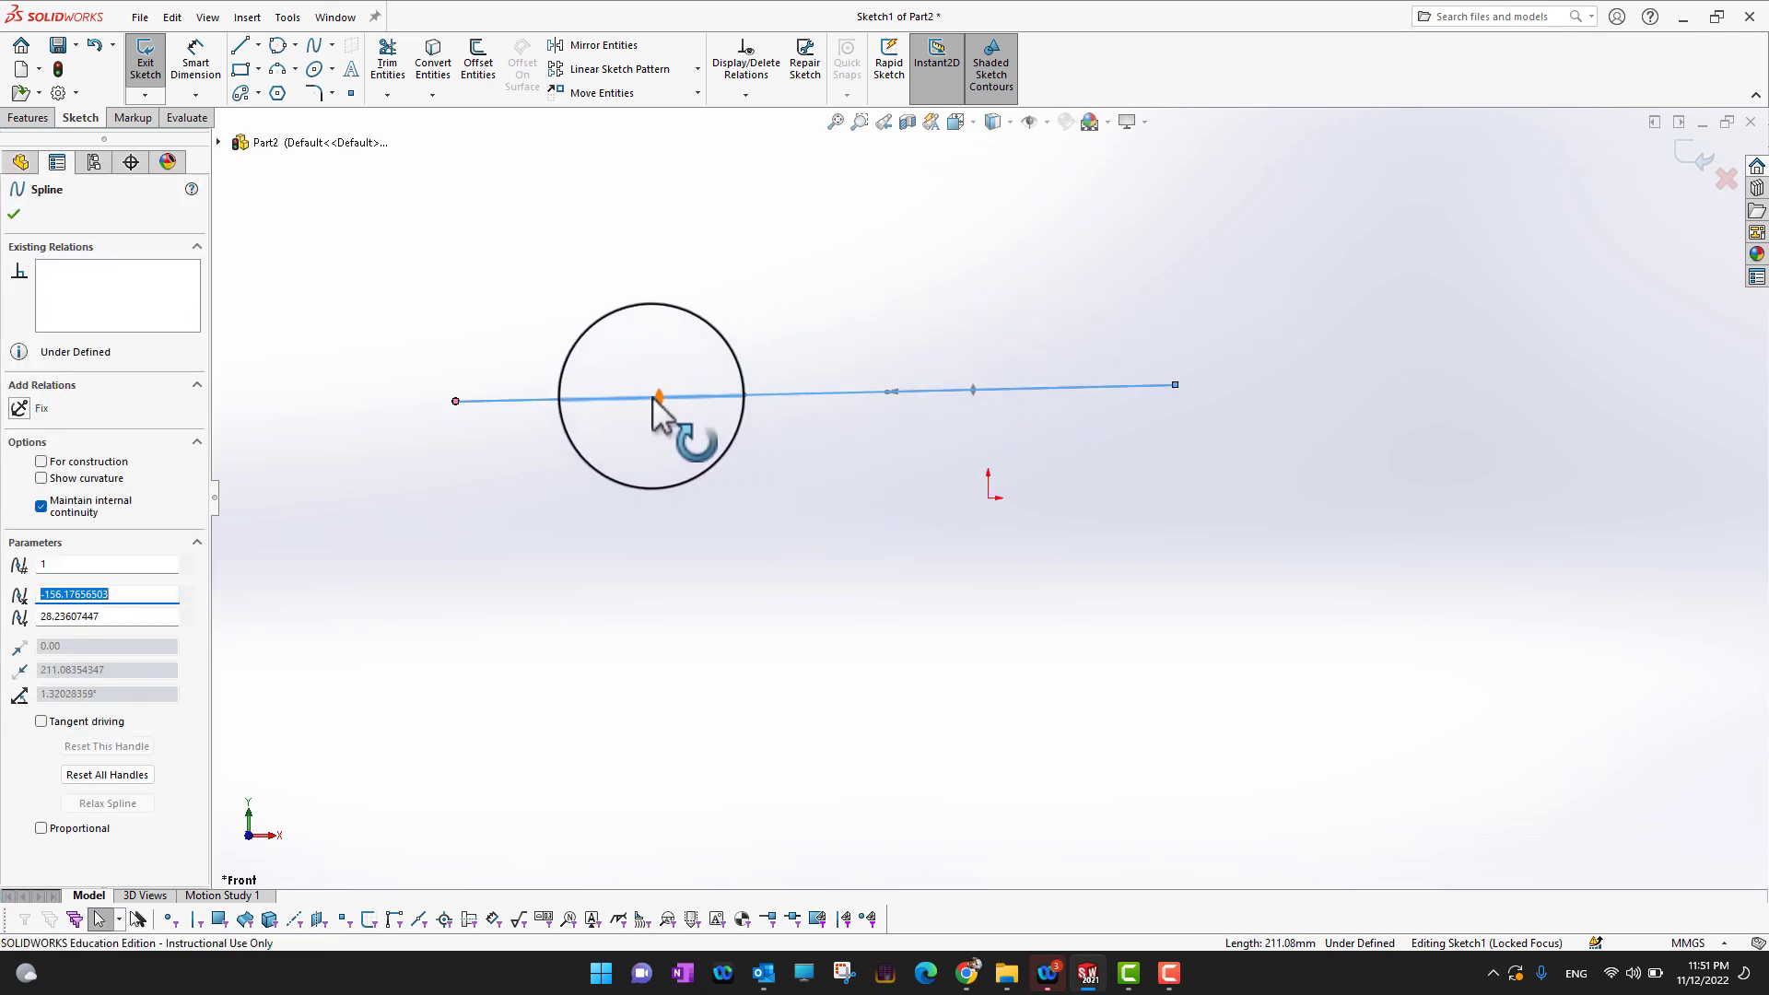
Bend the spline upward at its left end and hook its right end downward
drag(660, 398, 659, 430)
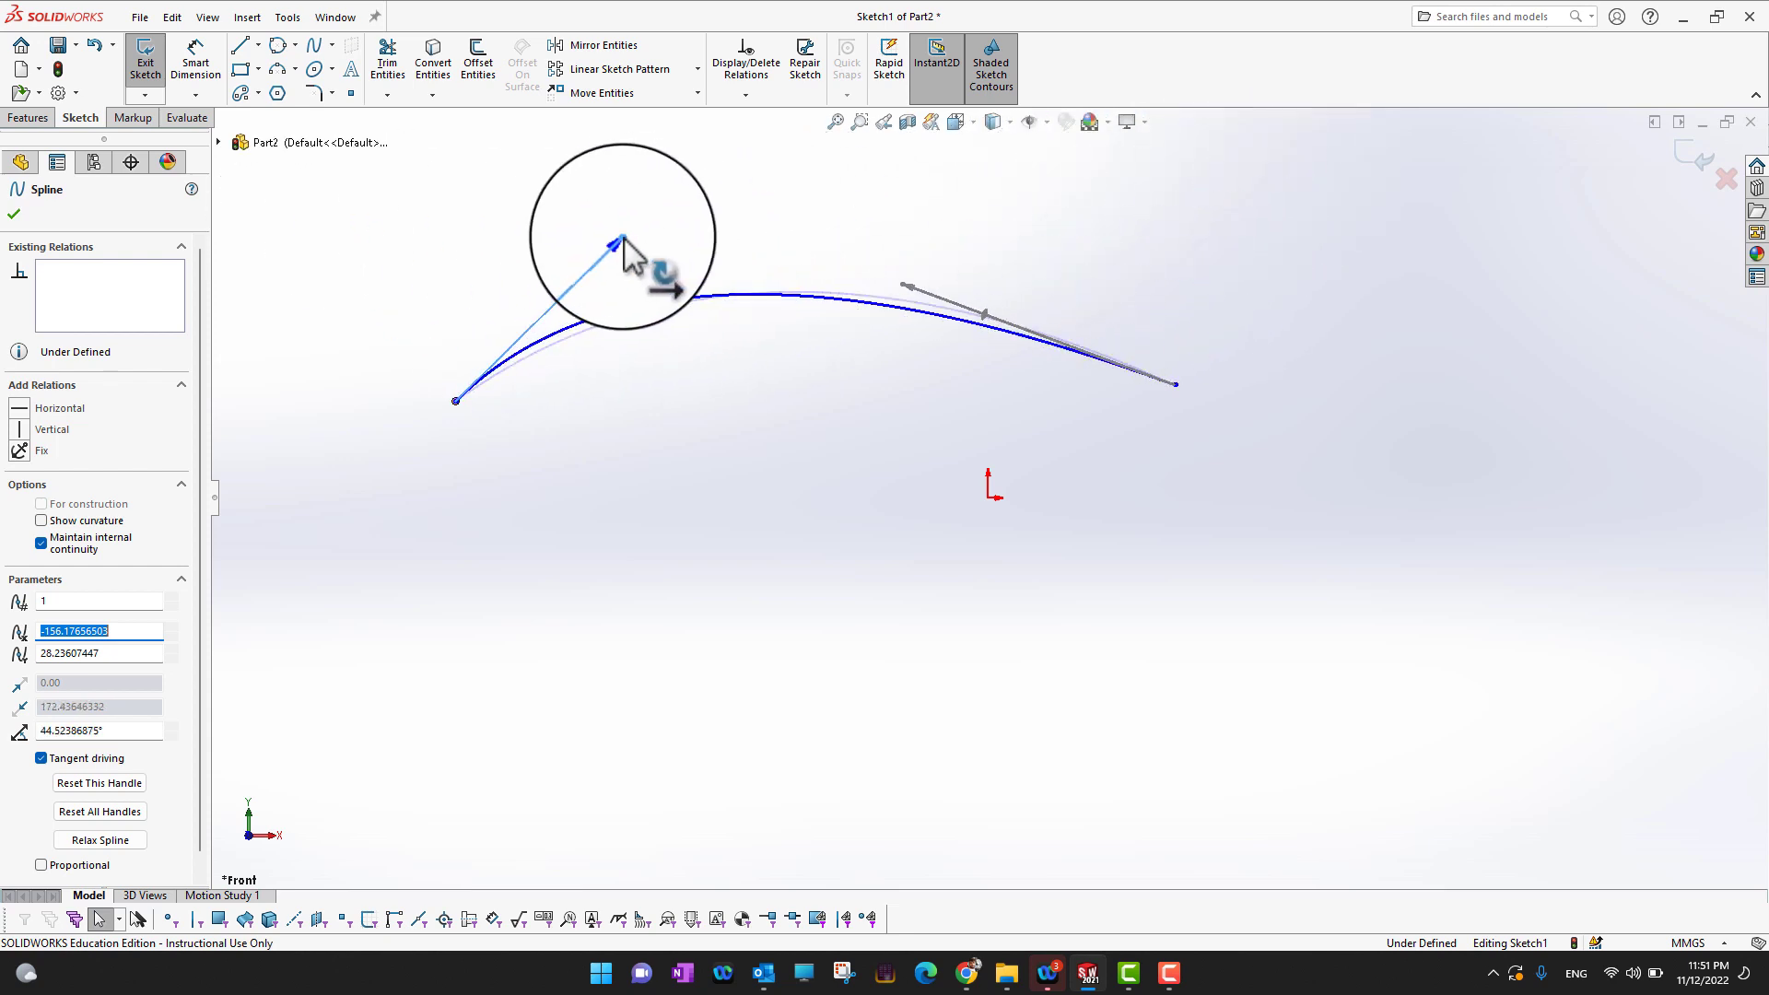
click(13, 214)
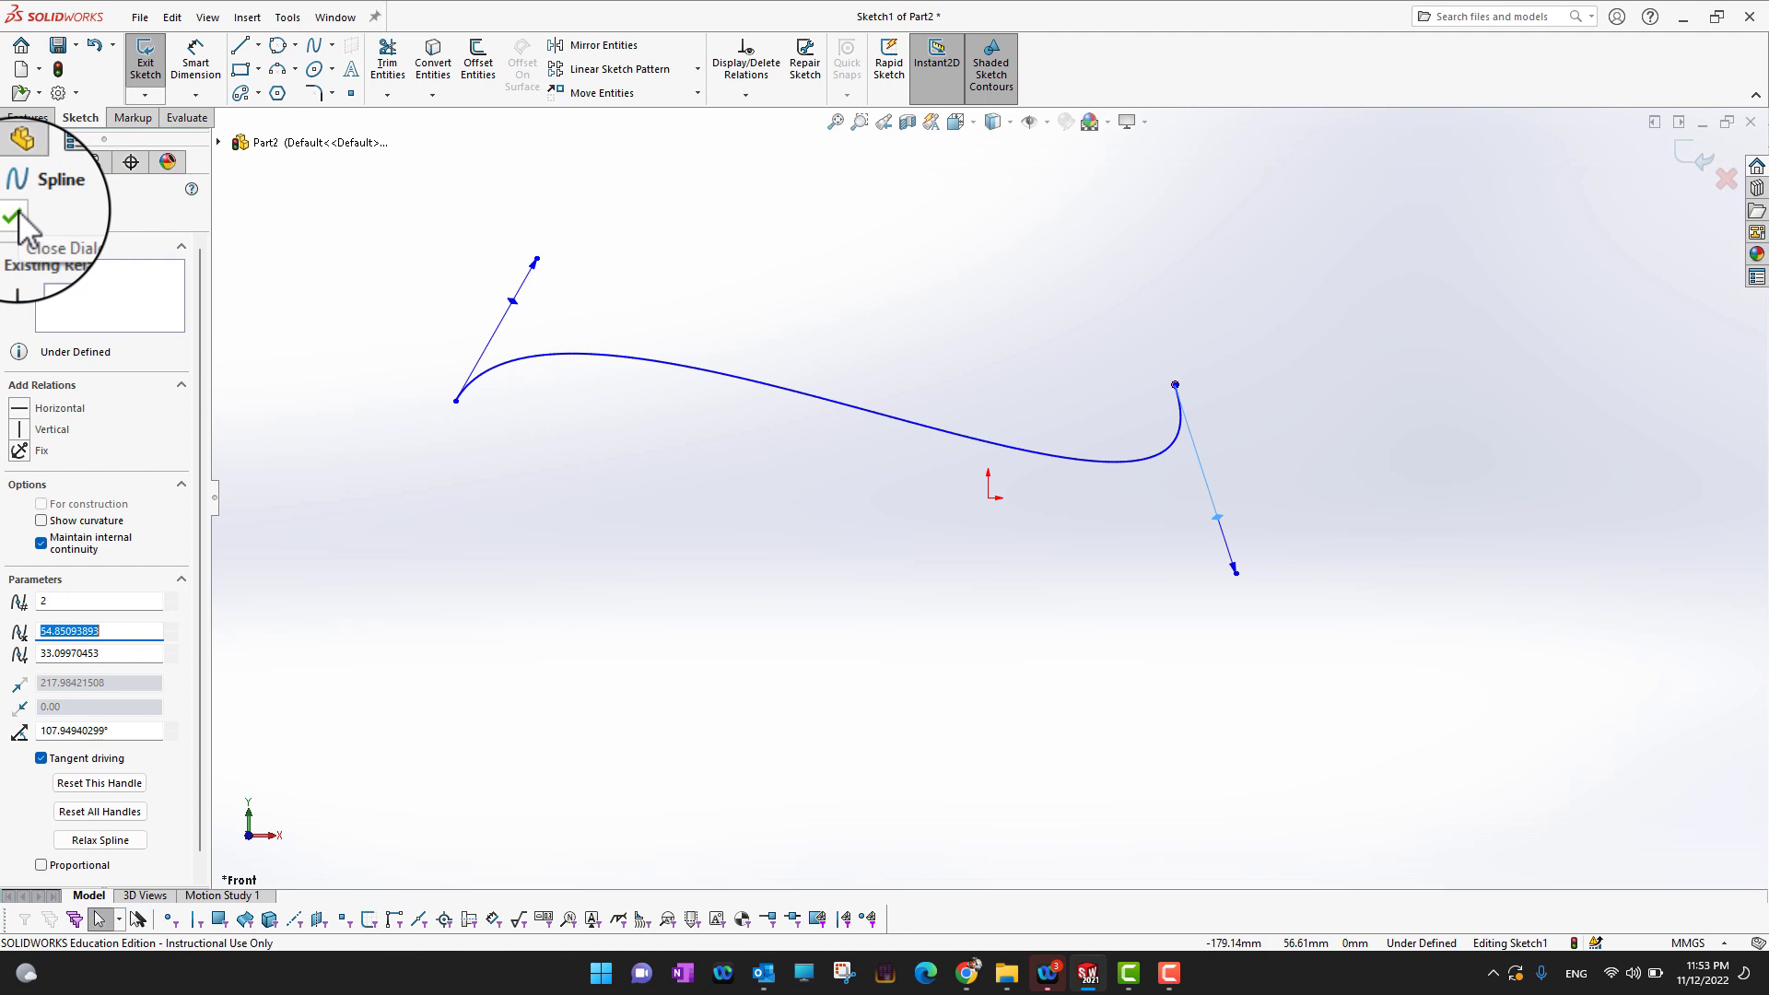
Finish editing the spline so a style spline can be started below it
click(20, 223)
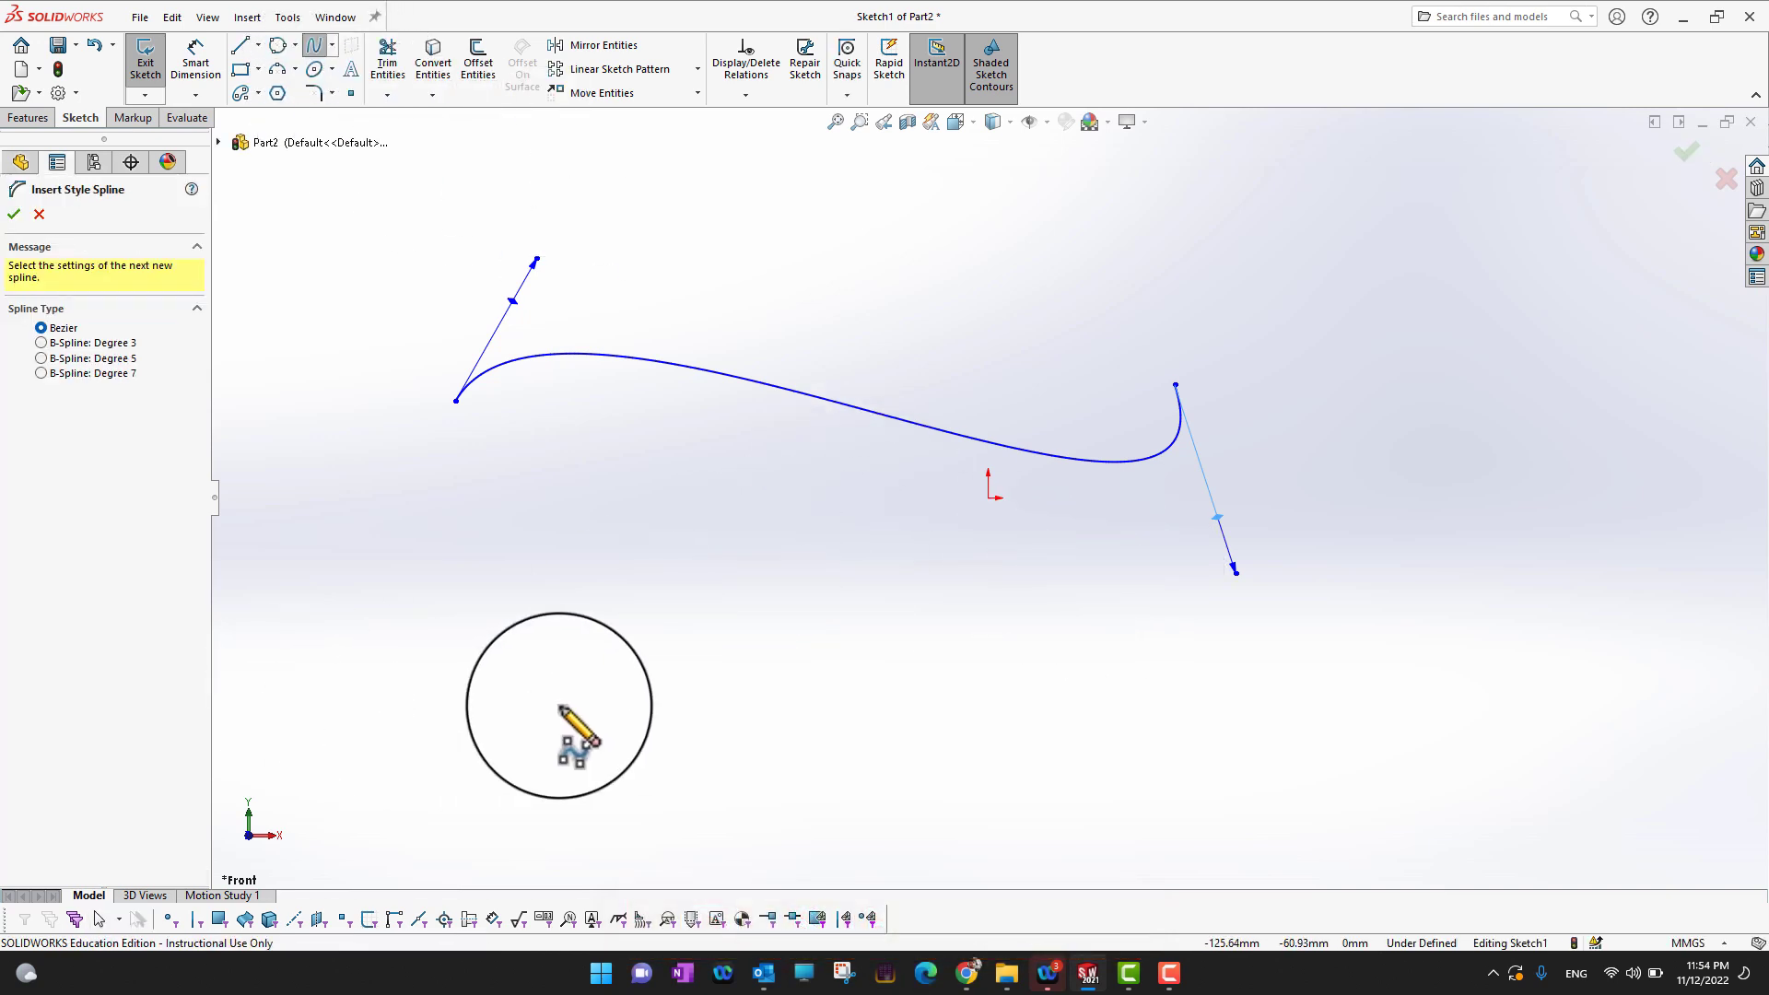
mouse_move(473, 722)
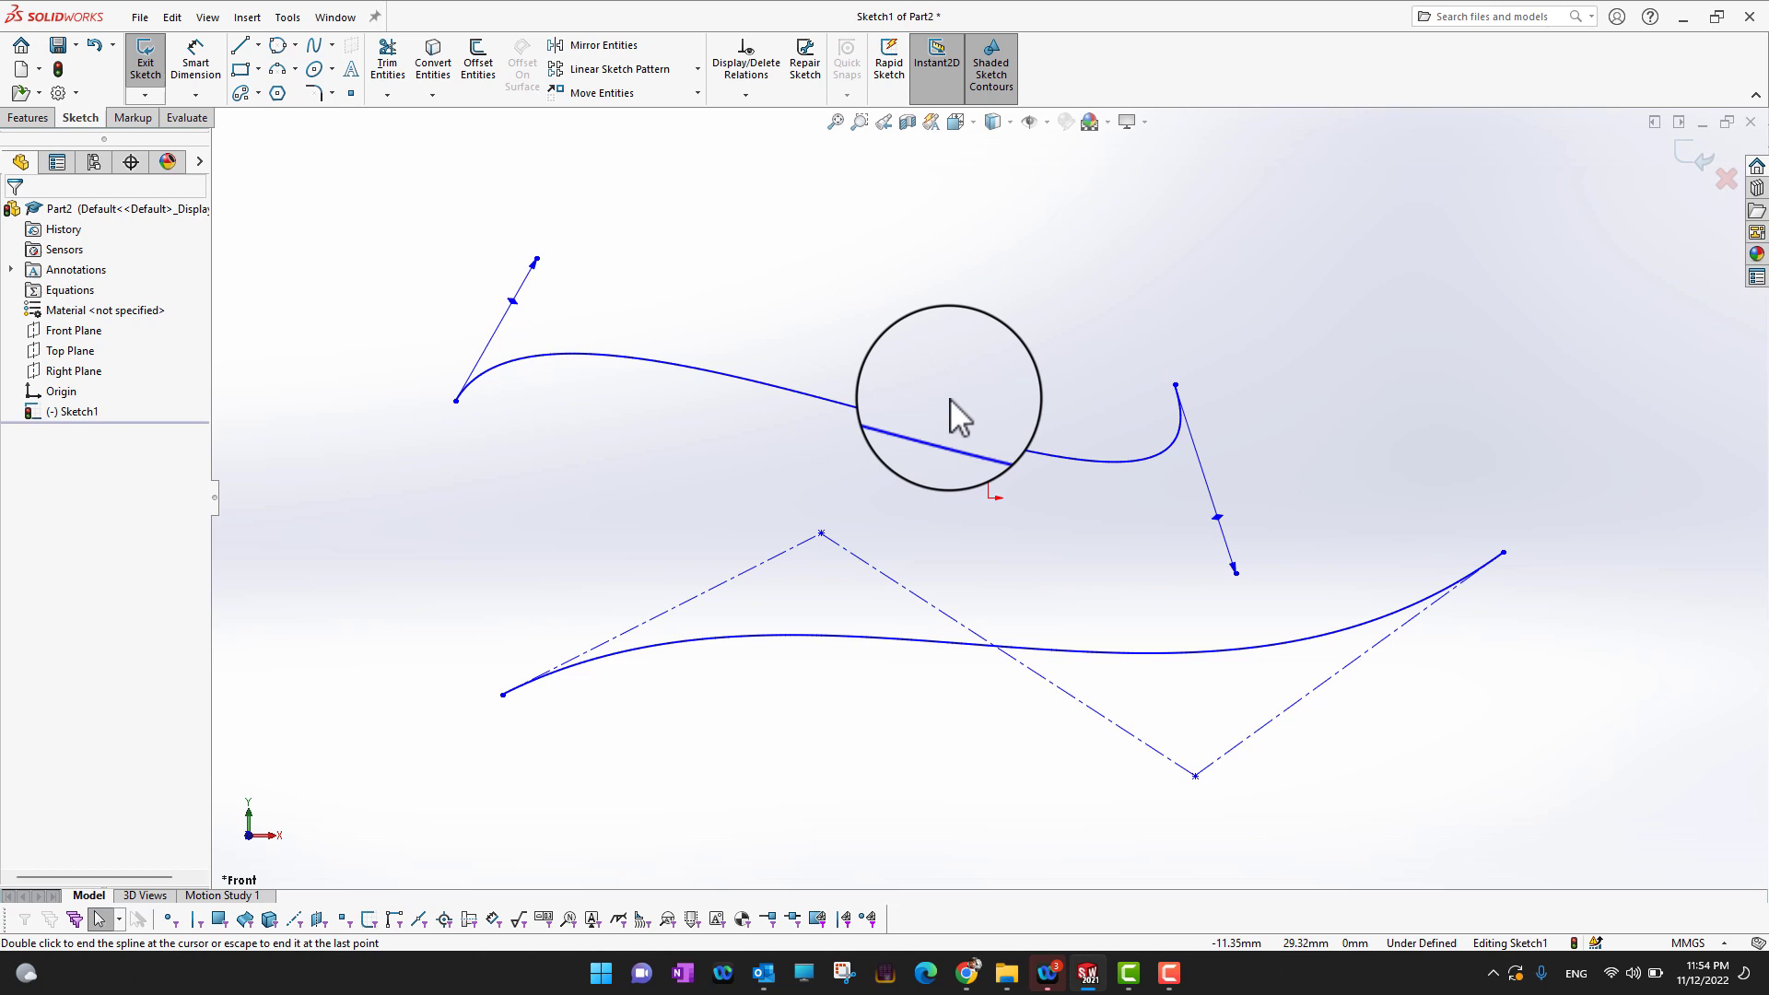
mouse_move(1112, 457)
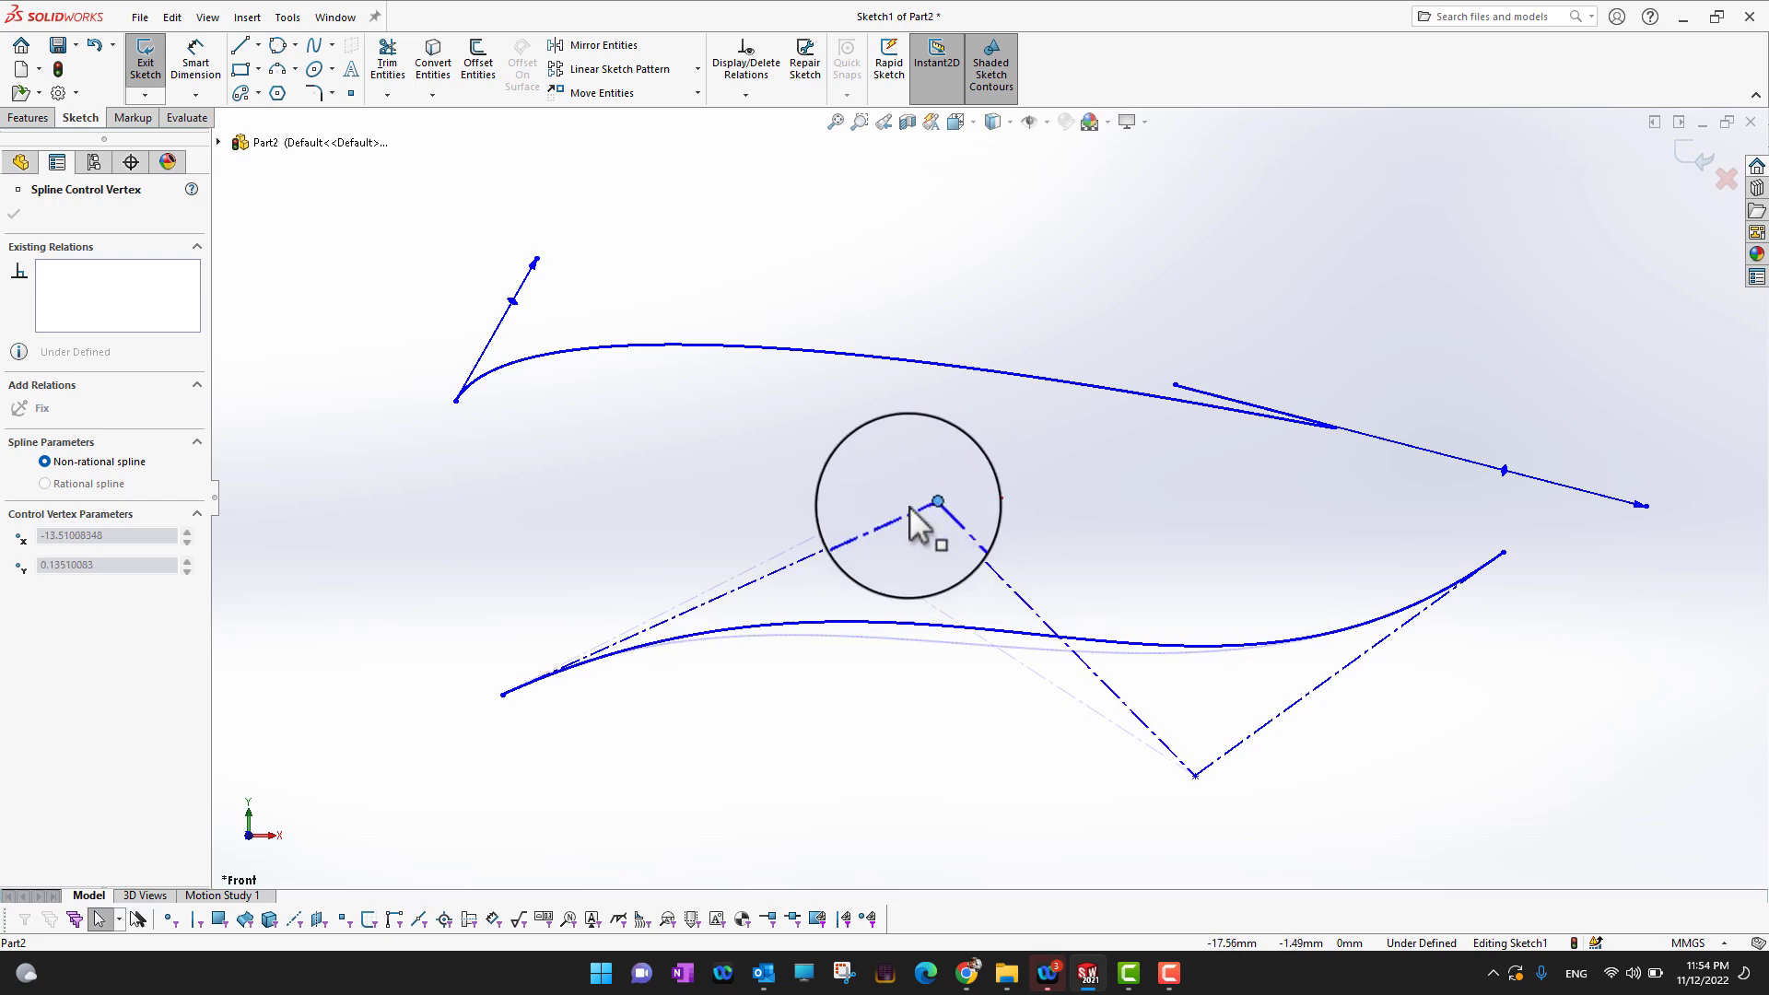
Move a control vertex of the Bezier style spline
click(988, 586)
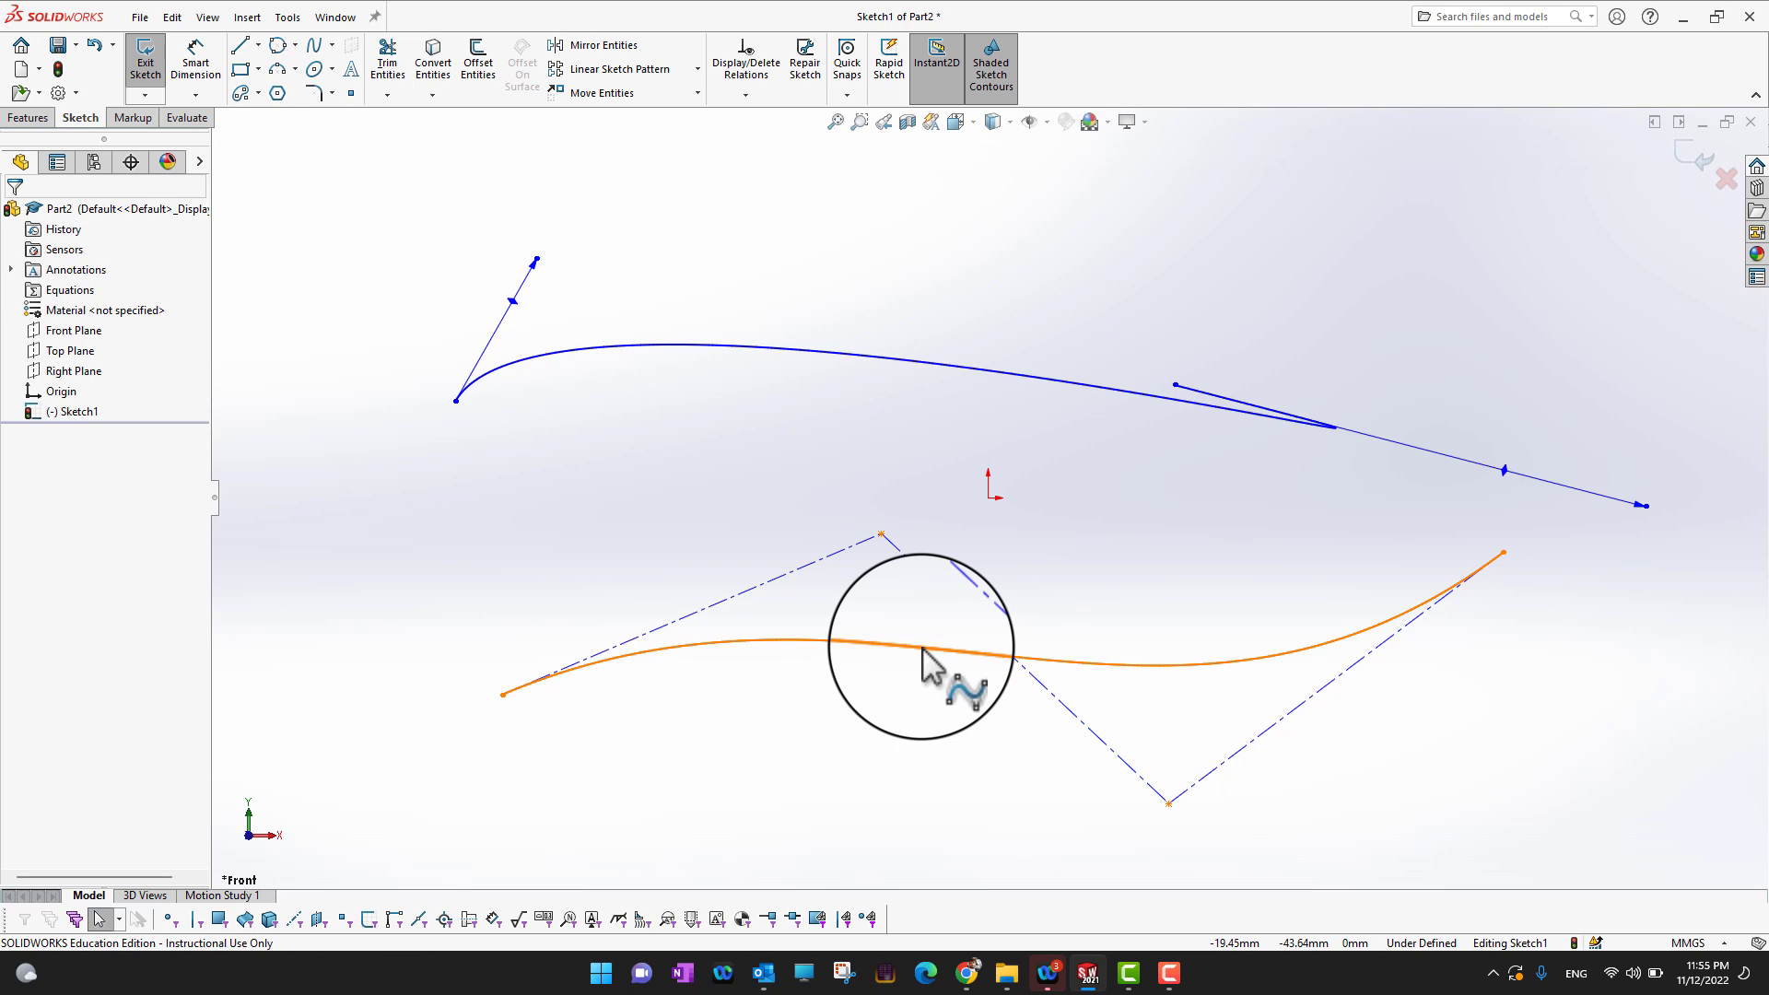
Mark the style spline as construction geometry, shown as a dashed curve
right_click(925, 654)
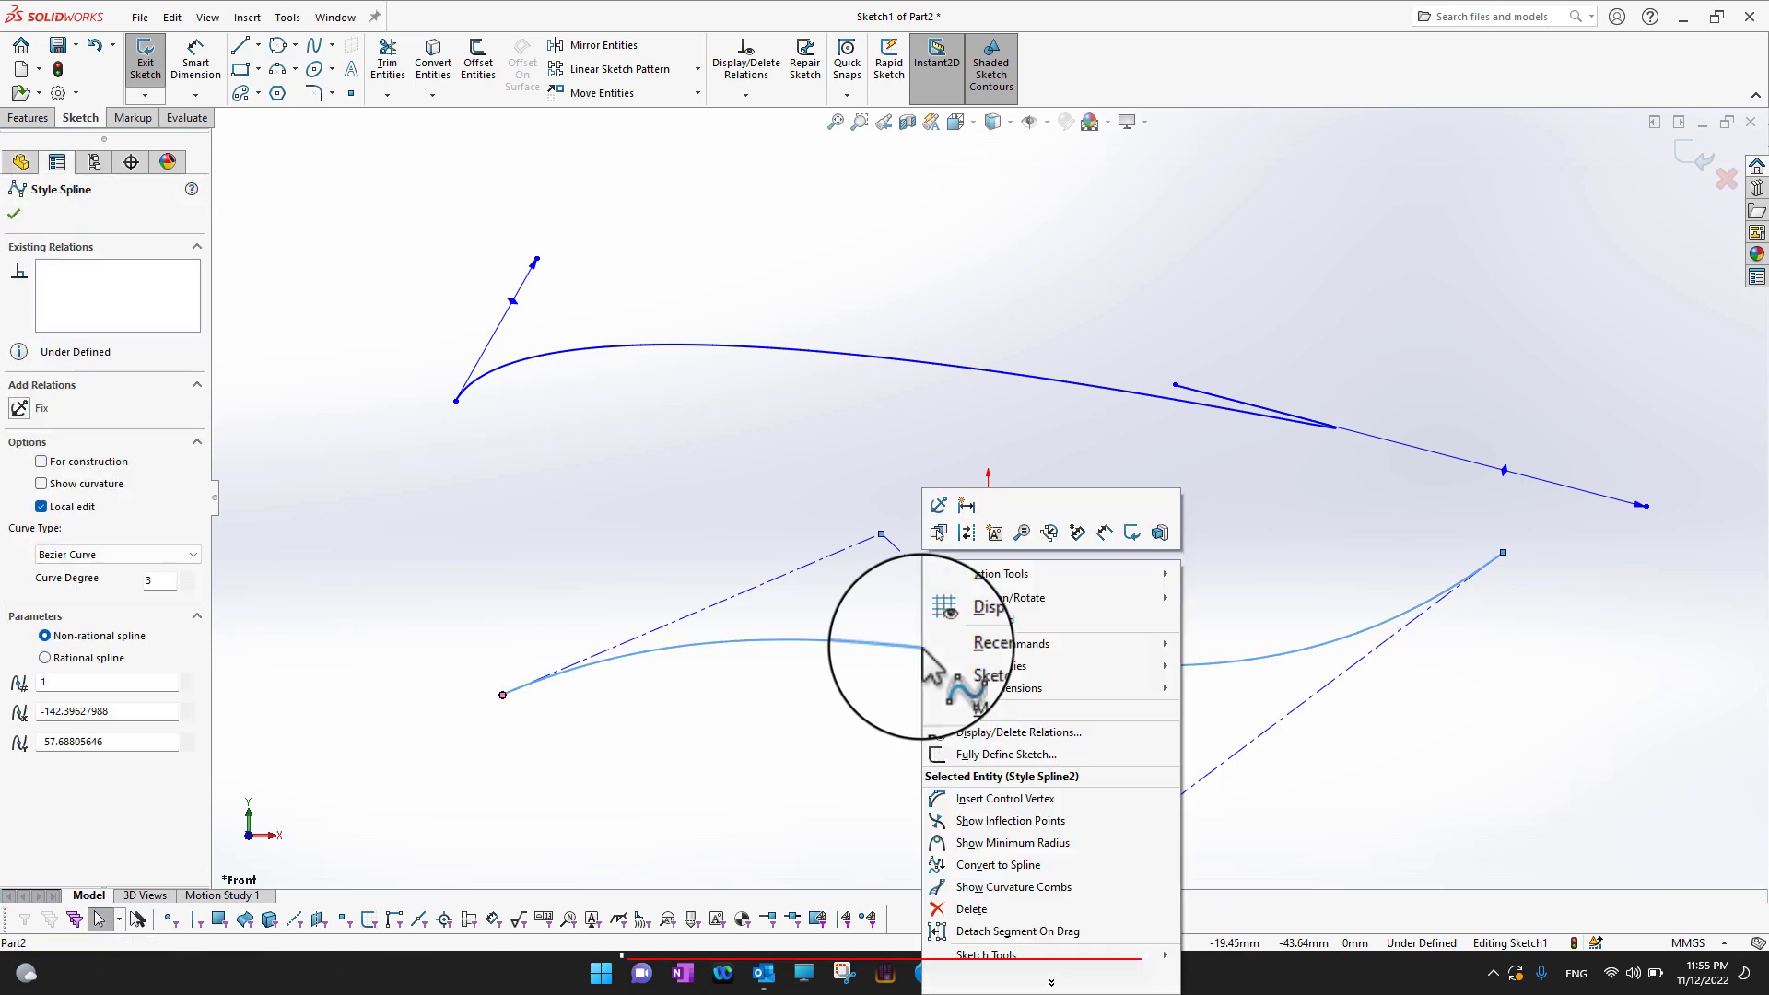
mouse_move(967, 531)
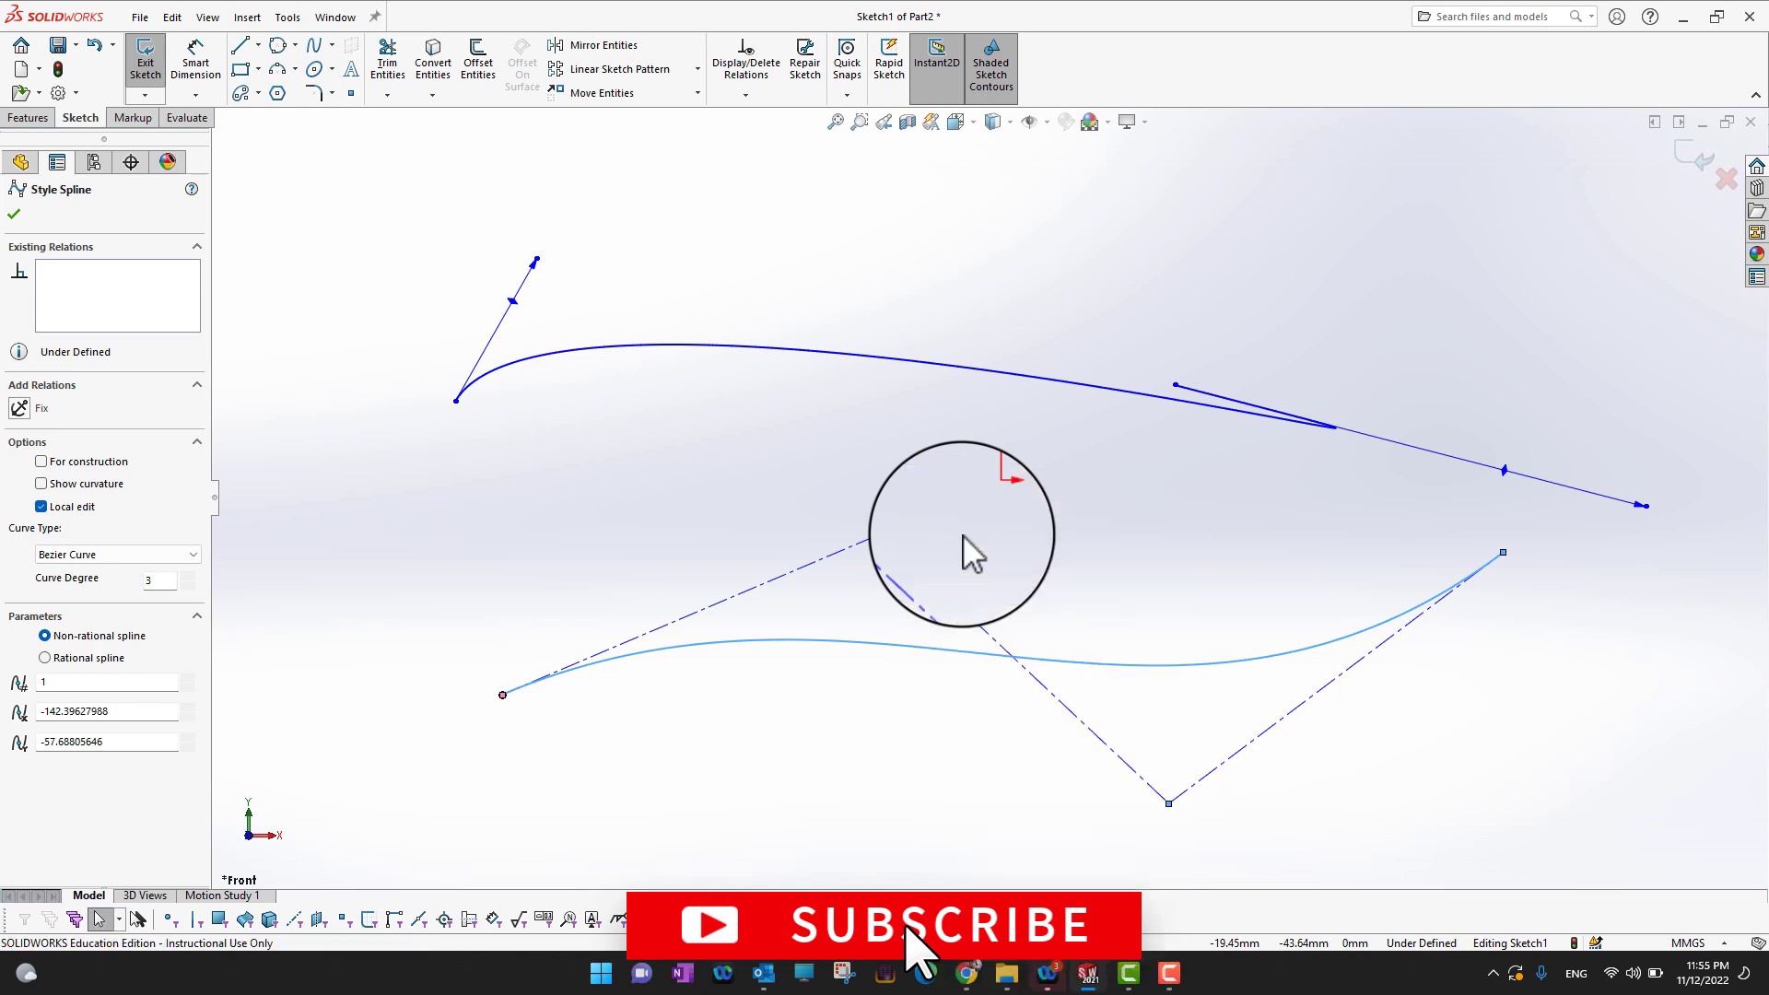
click(11, 216)
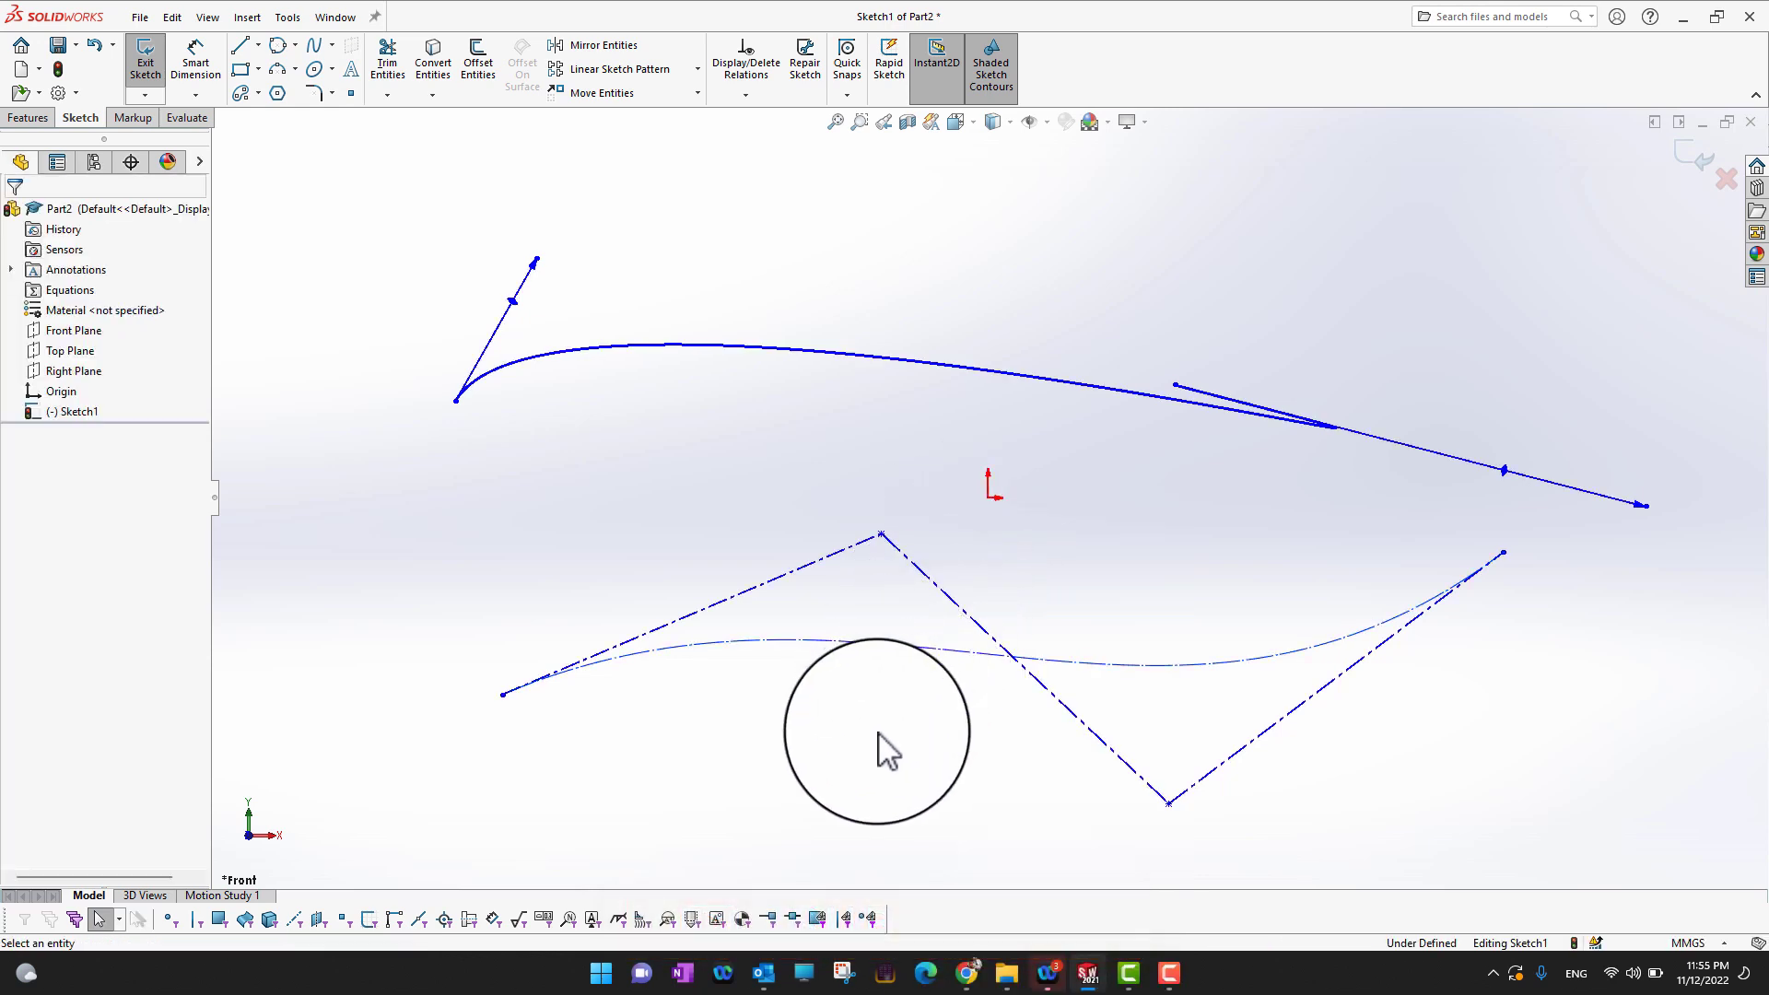
mouse_move(276, 69)
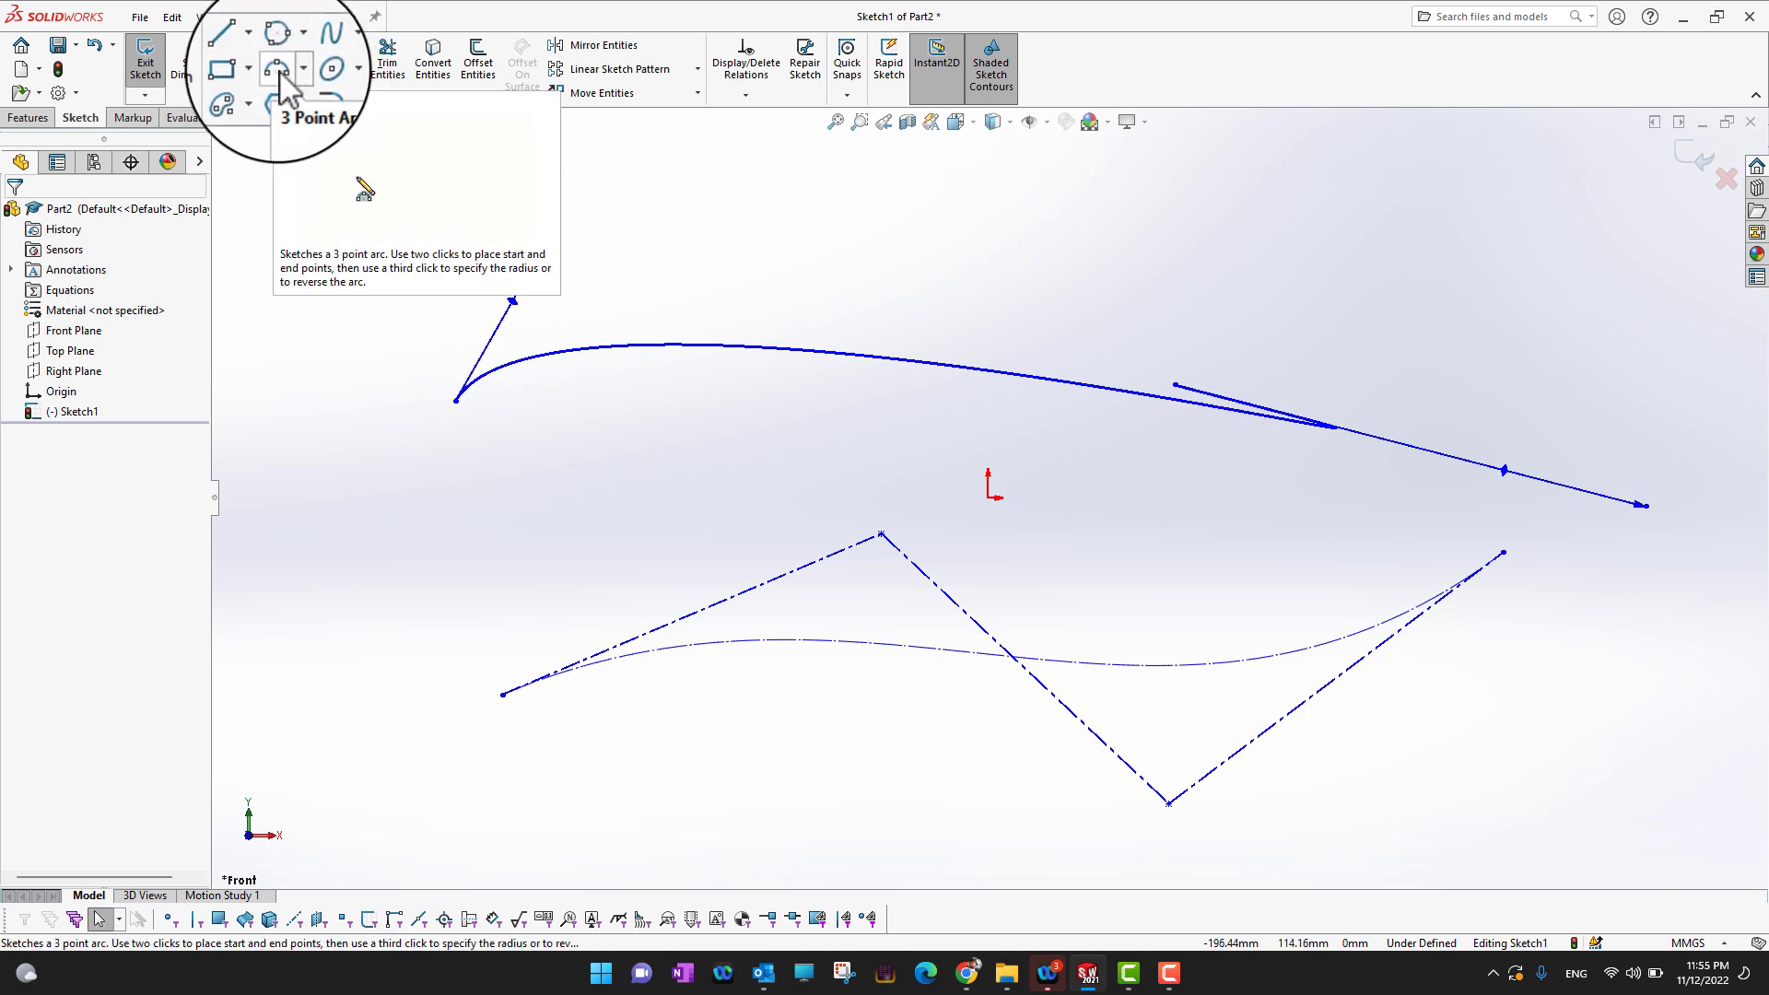
Trace the construction curve with a 3-point arc, then chain tangent arcs along it
click(276, 68)
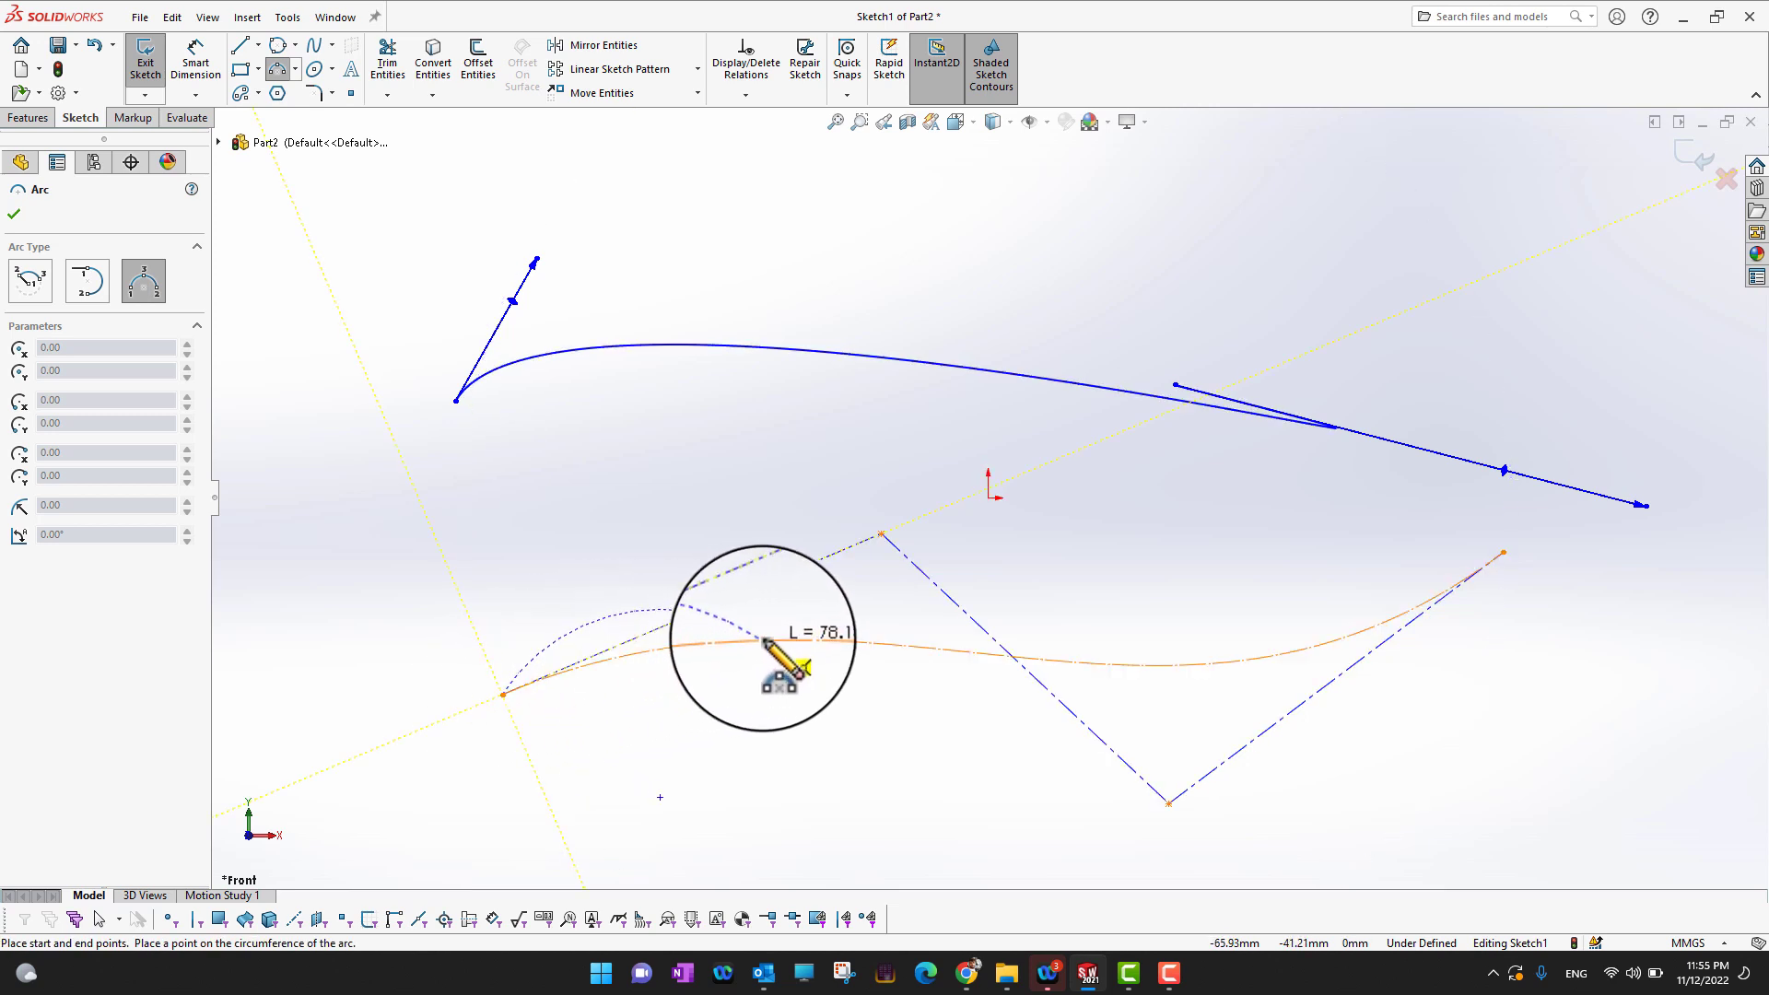
mouse_move(695, 676)
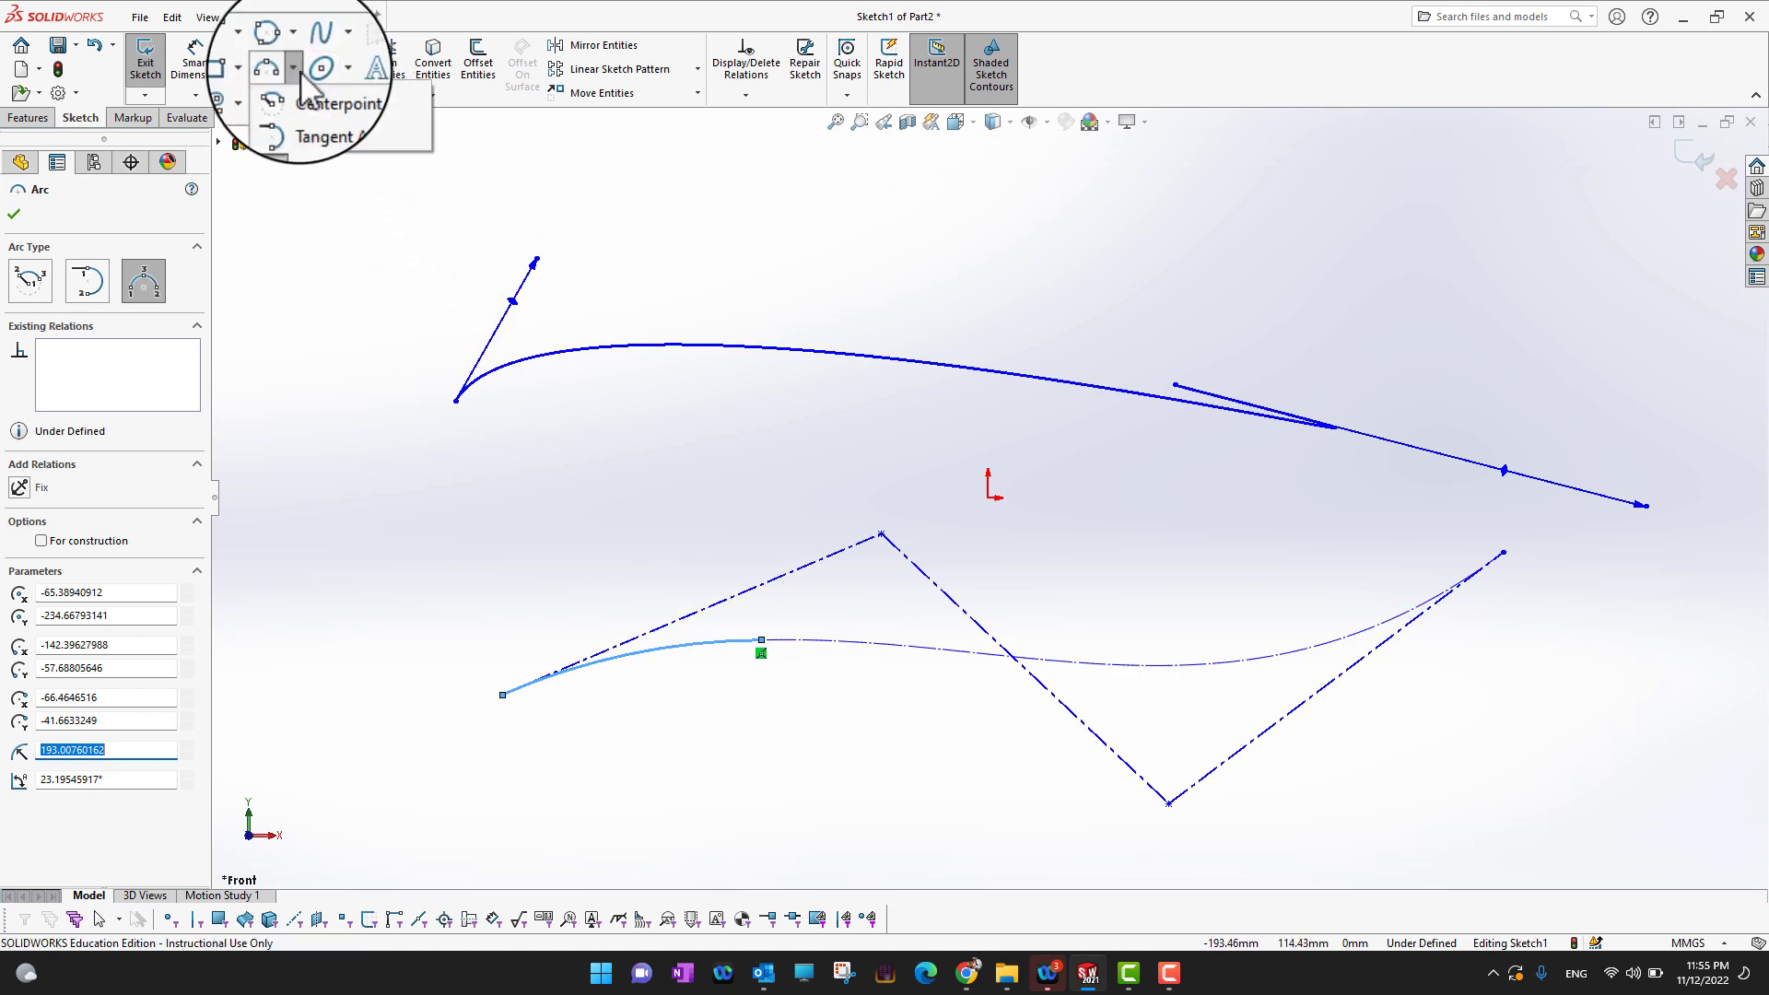
click(326, 136)
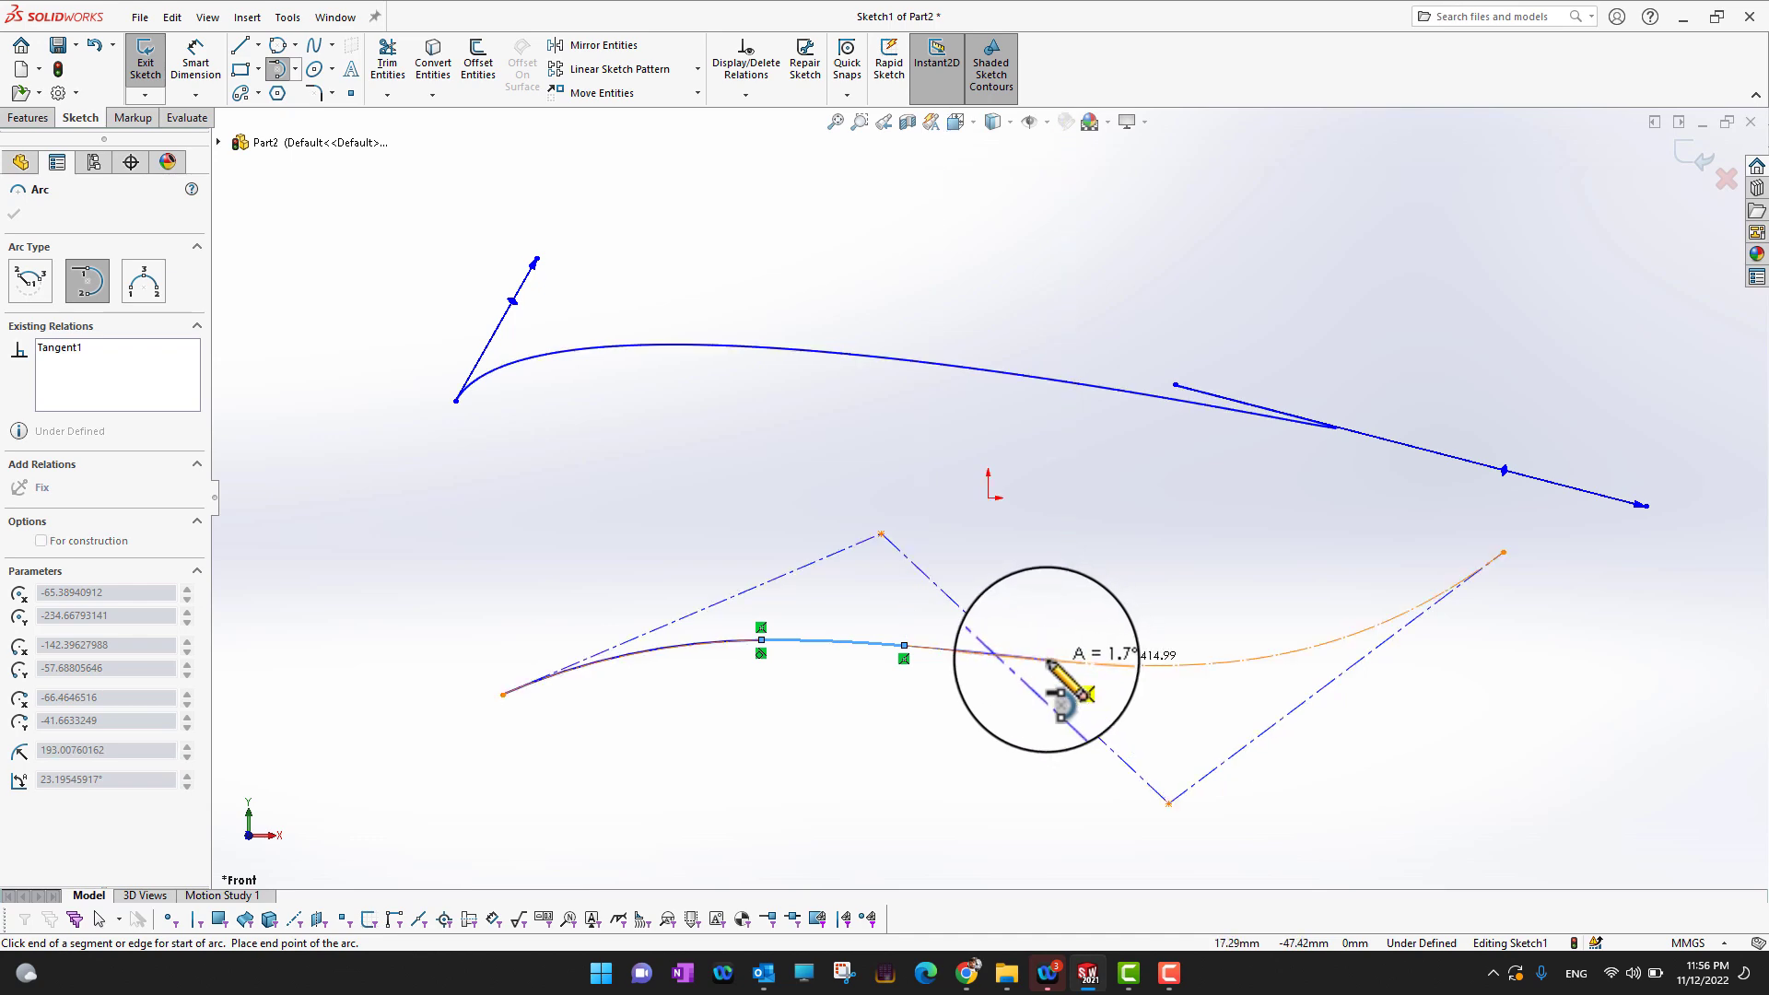
mouse_move(1179, 688)
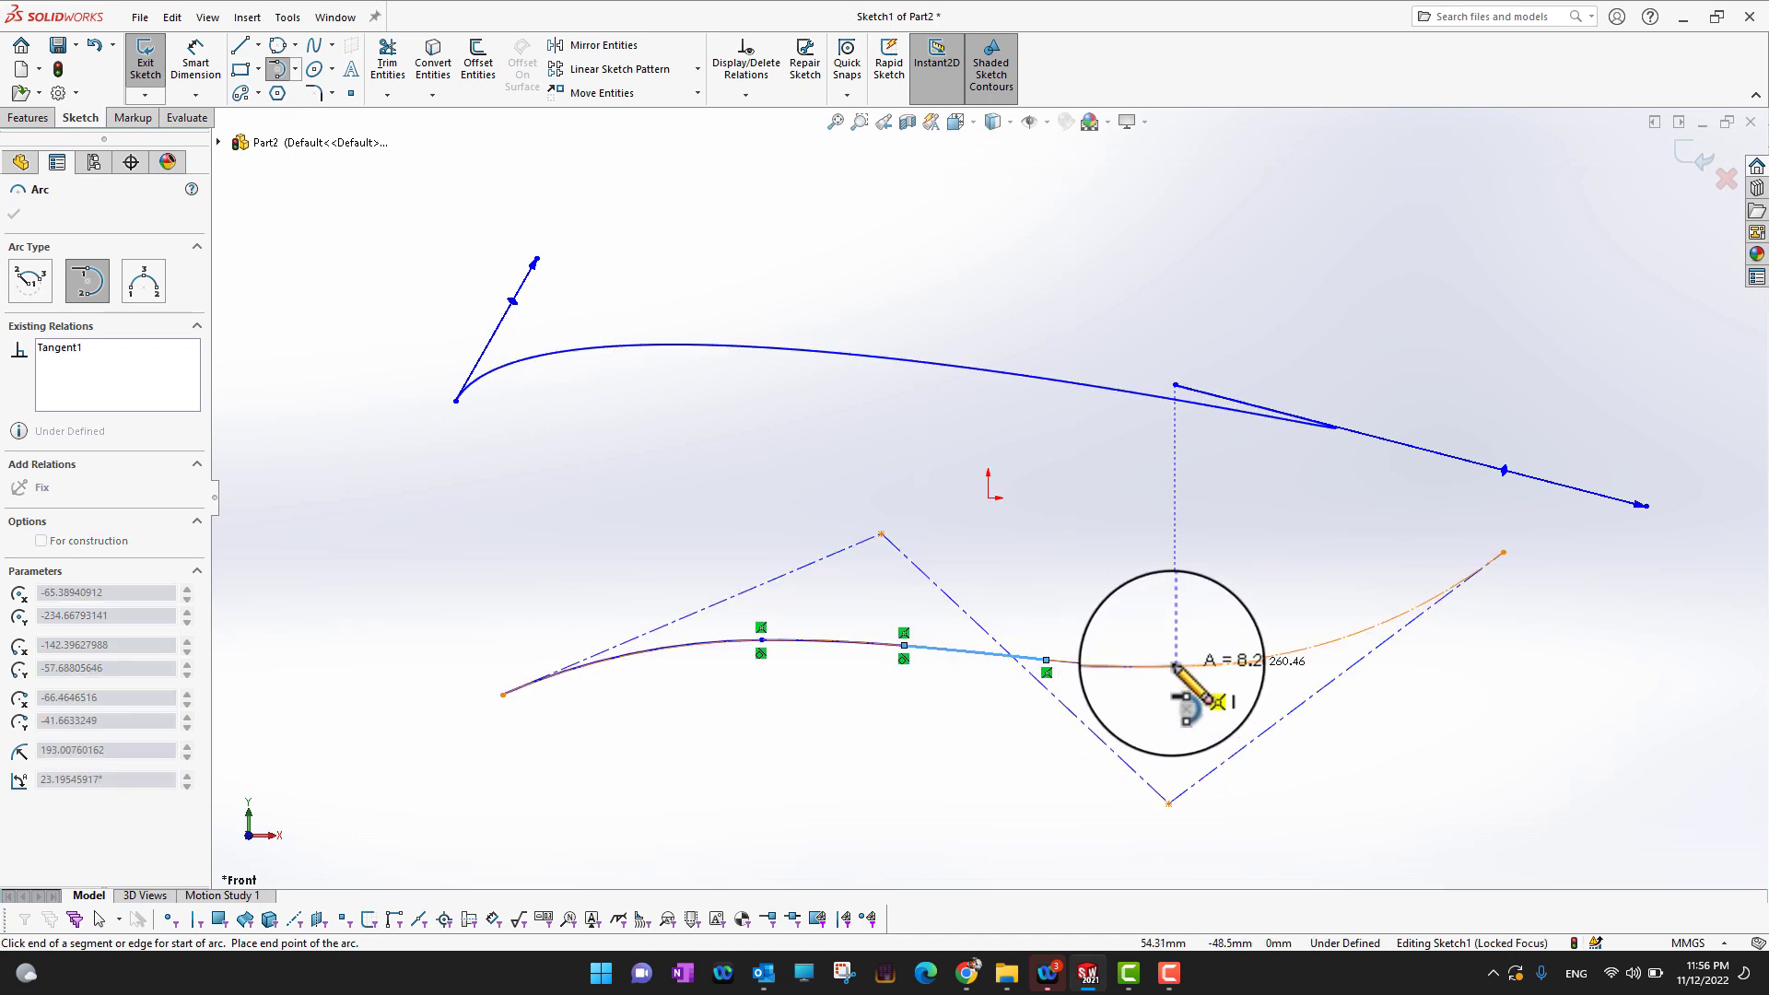
mouse_move(1343, 666)
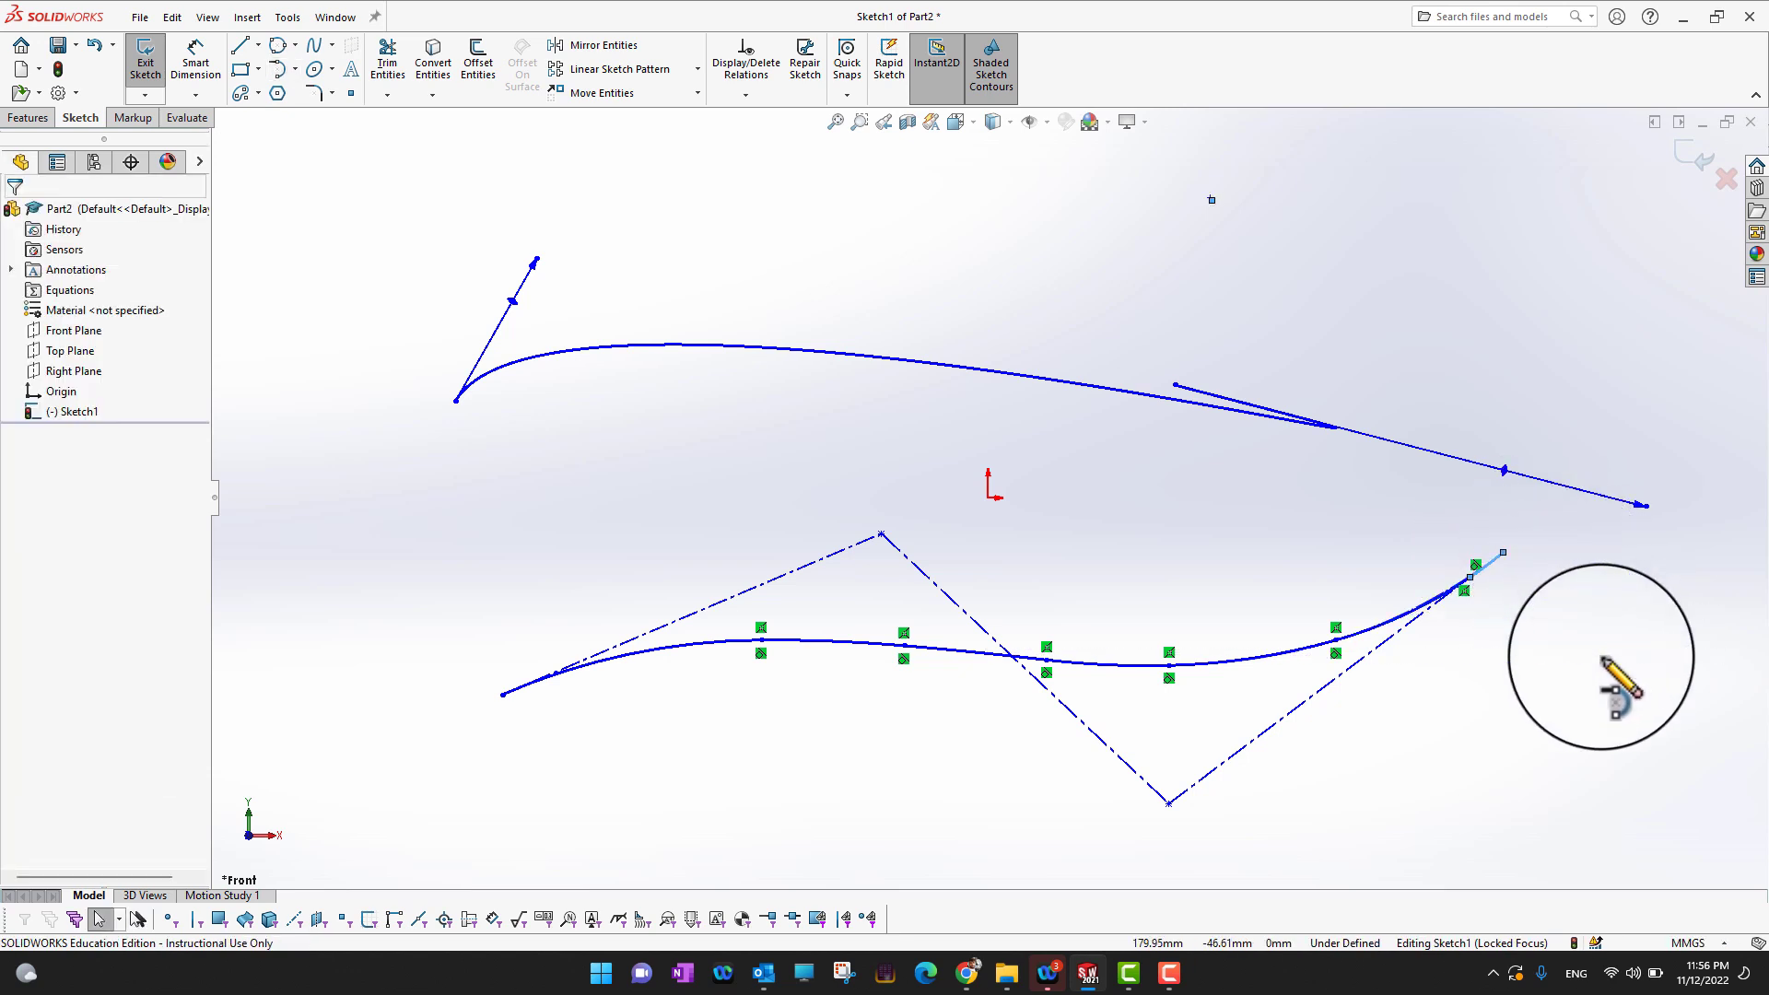
mouse_move(1139, 790)
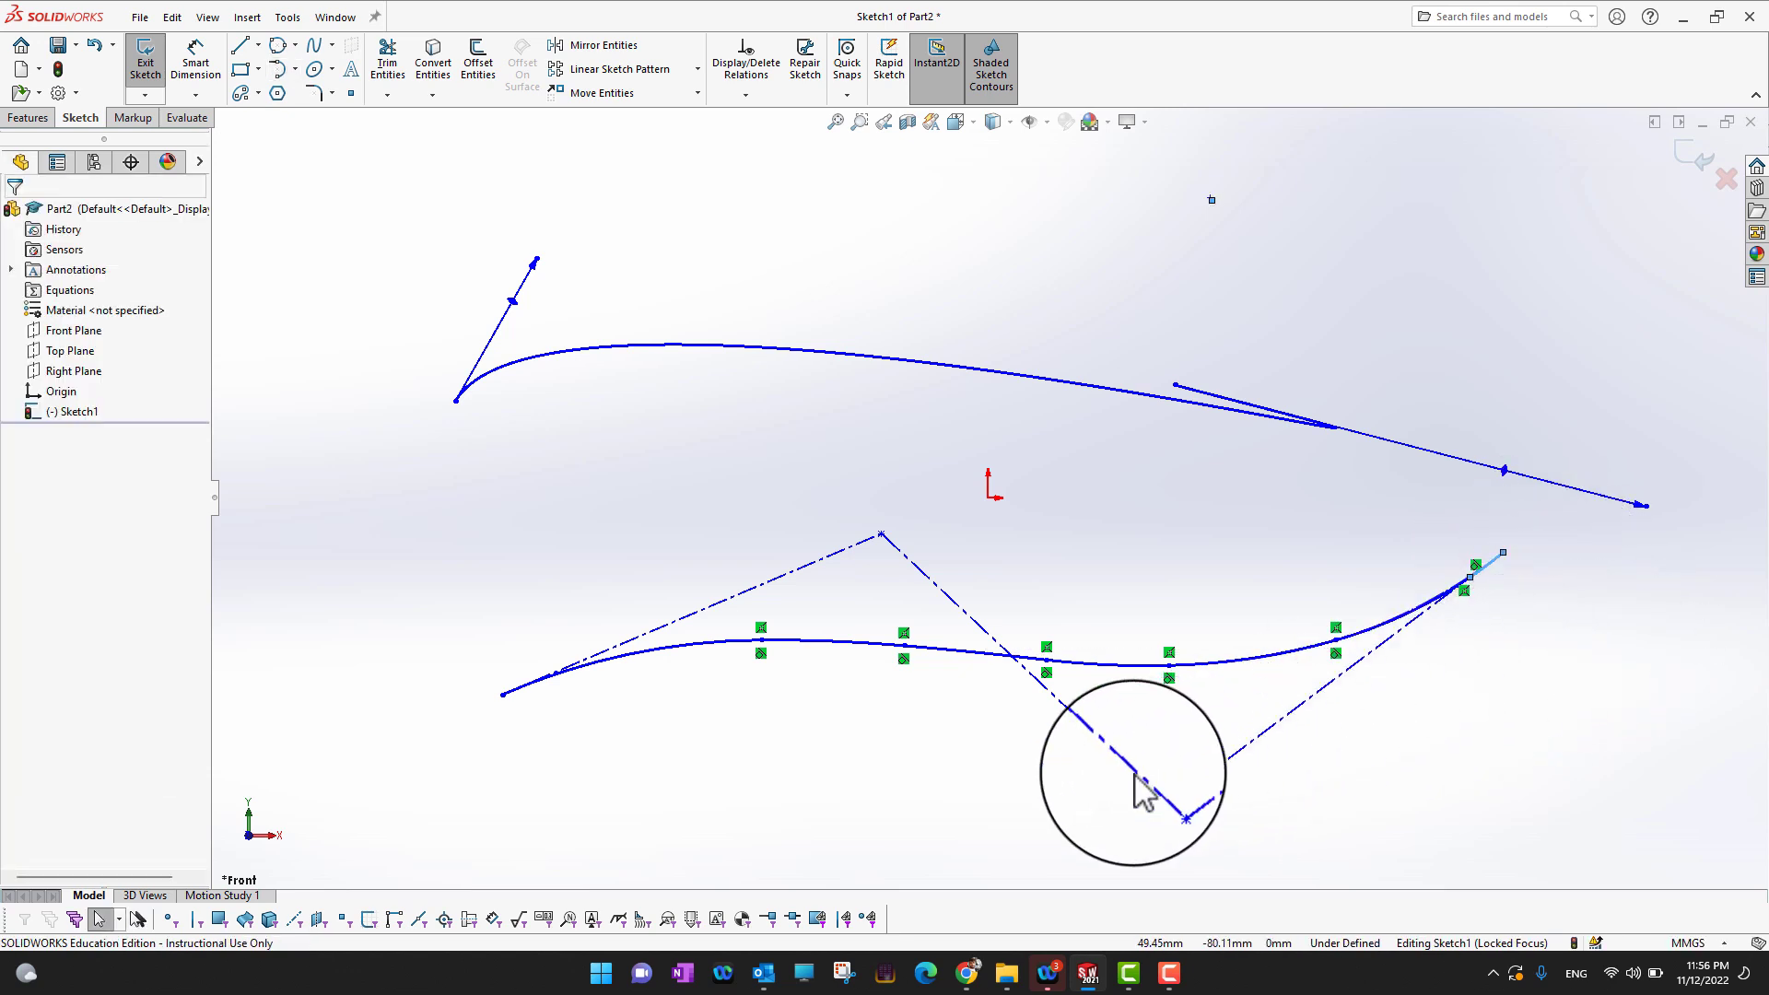
mouse_move(1234, 829)
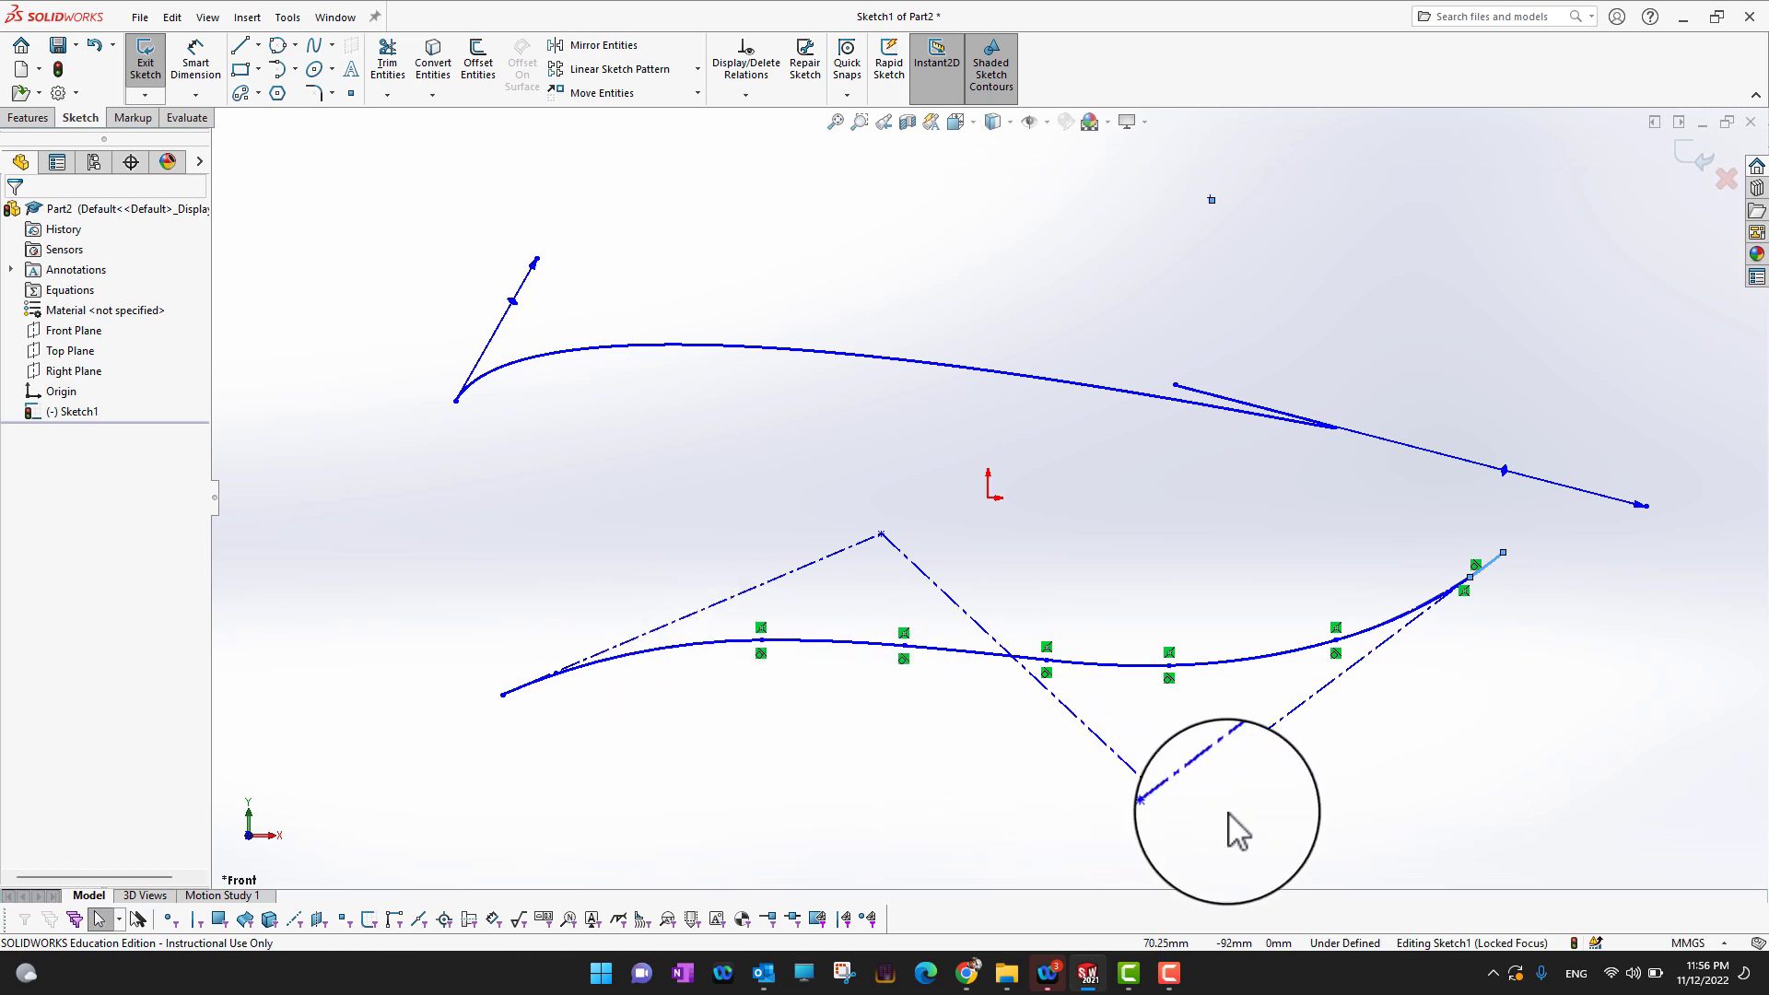
mouse_move(682, 711)
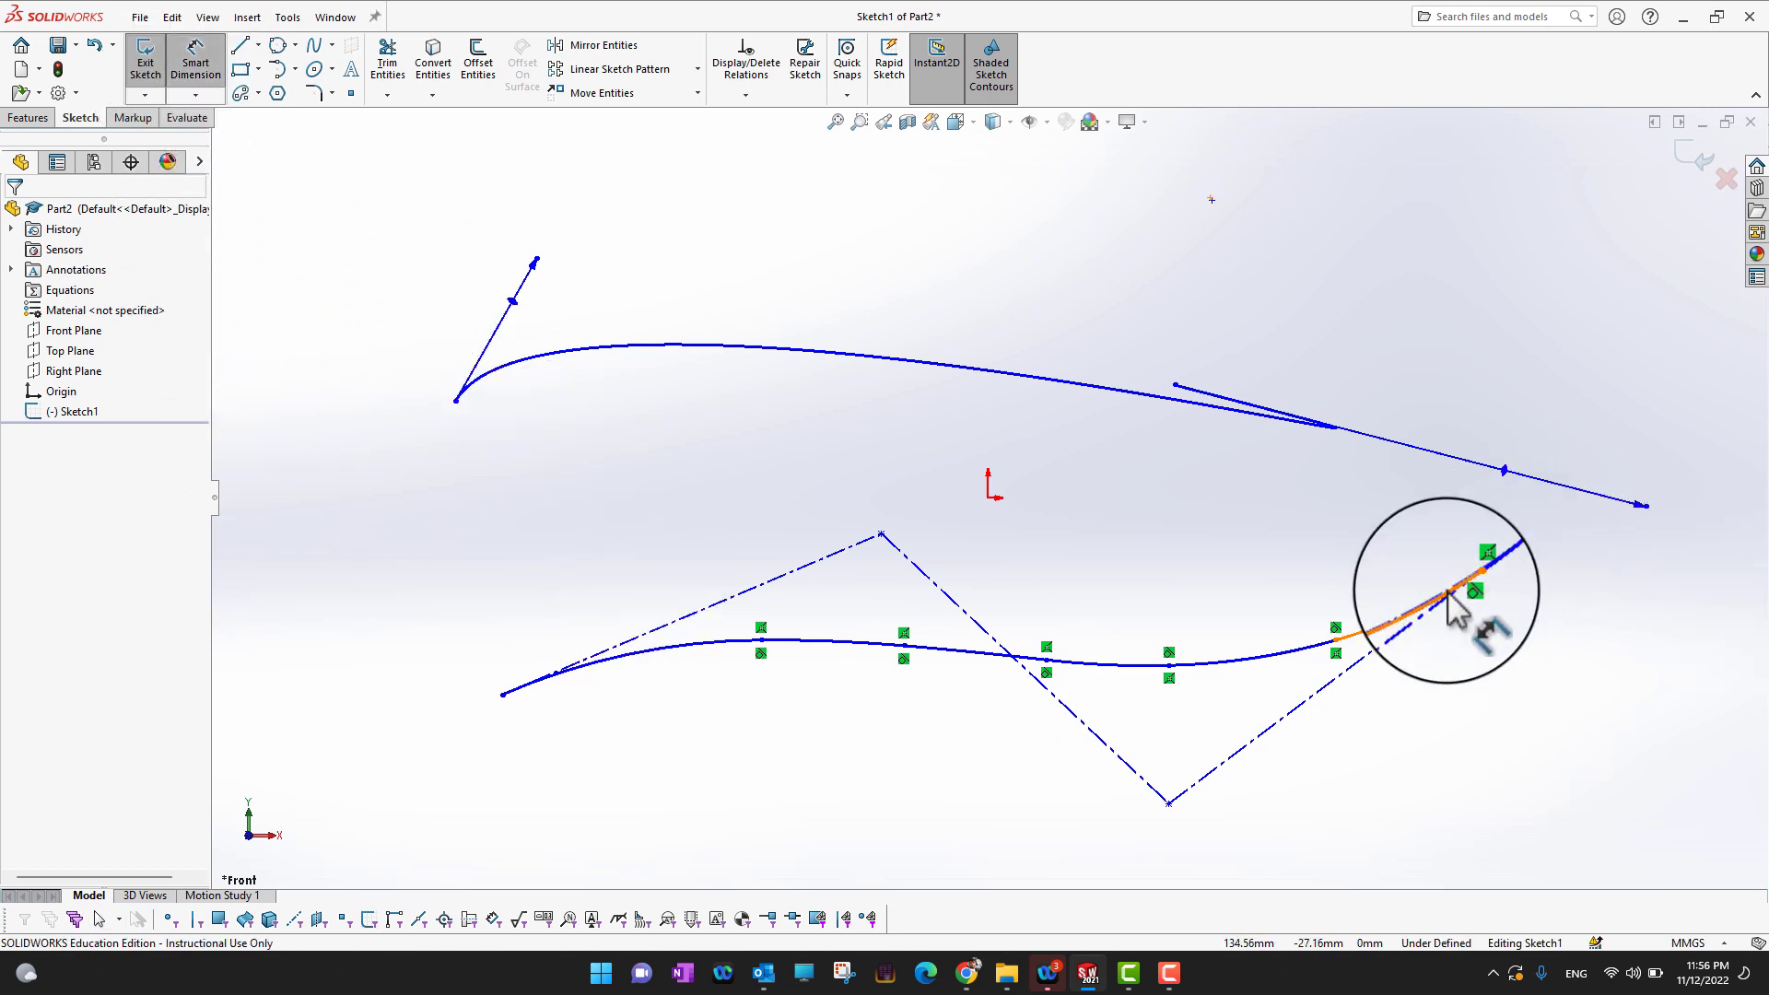
Dimension the tangent arcs with radii R134.94, R196.97 and R259.18
click(1450, 595)
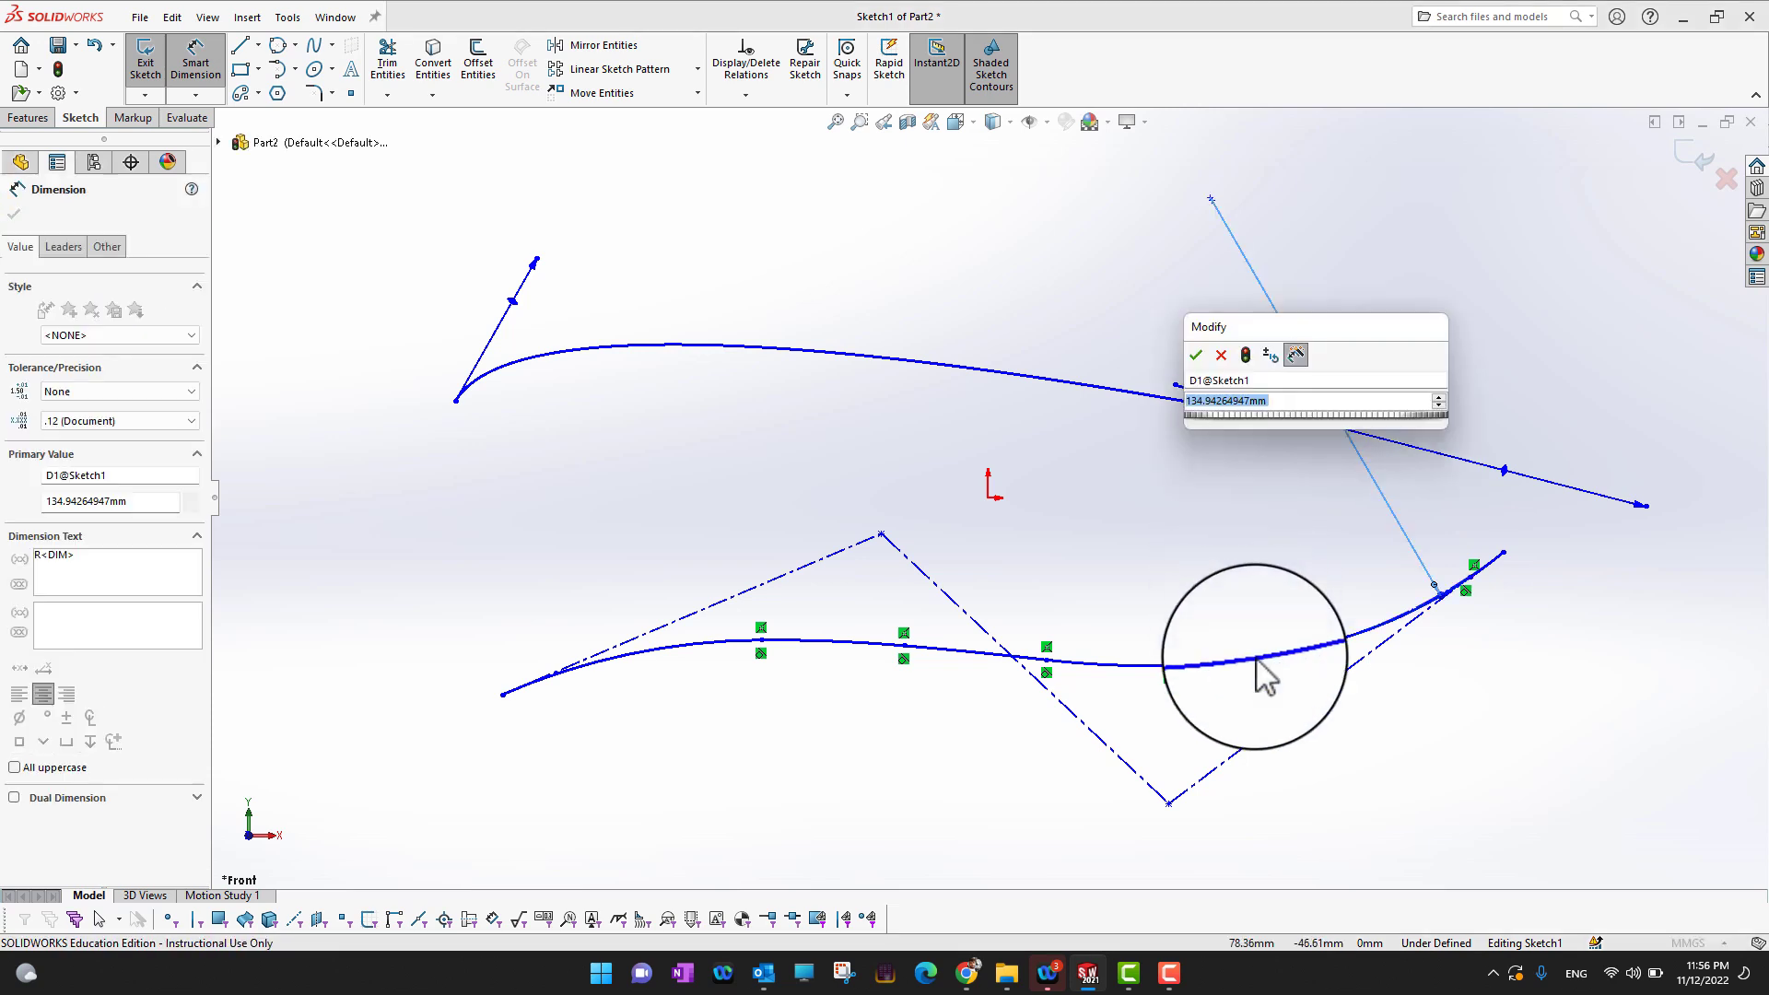
click(1196, 354)
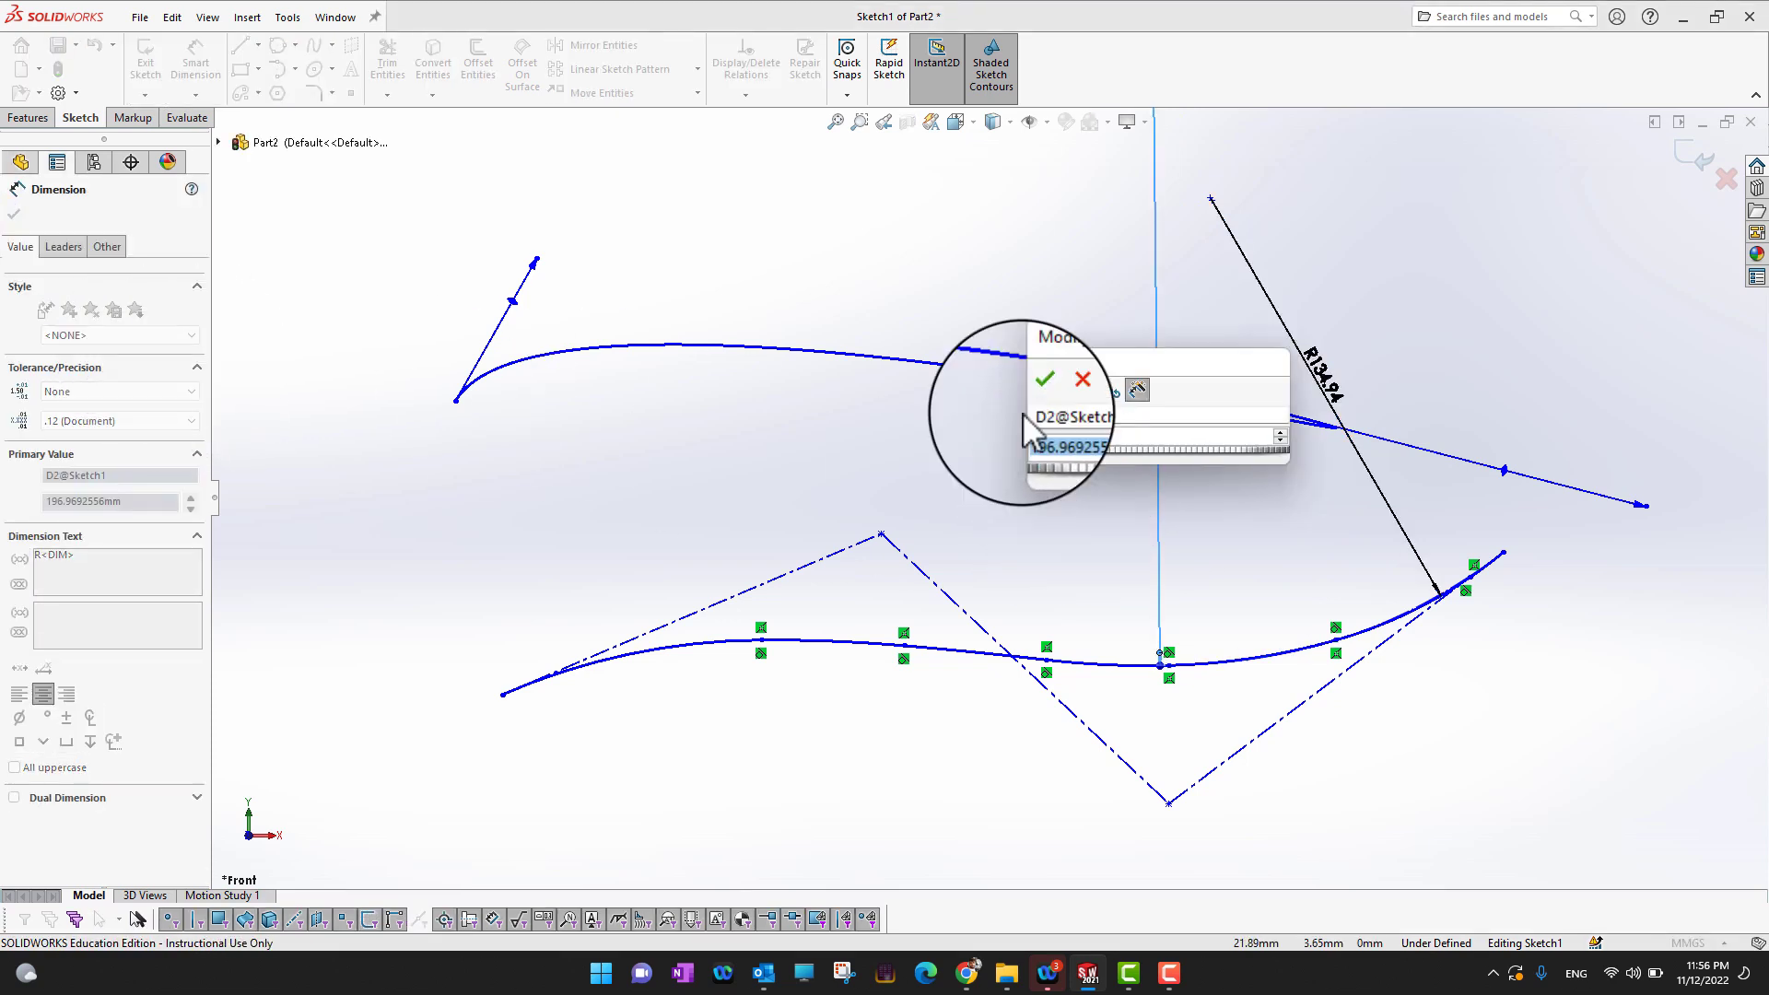
click(1043, 377)
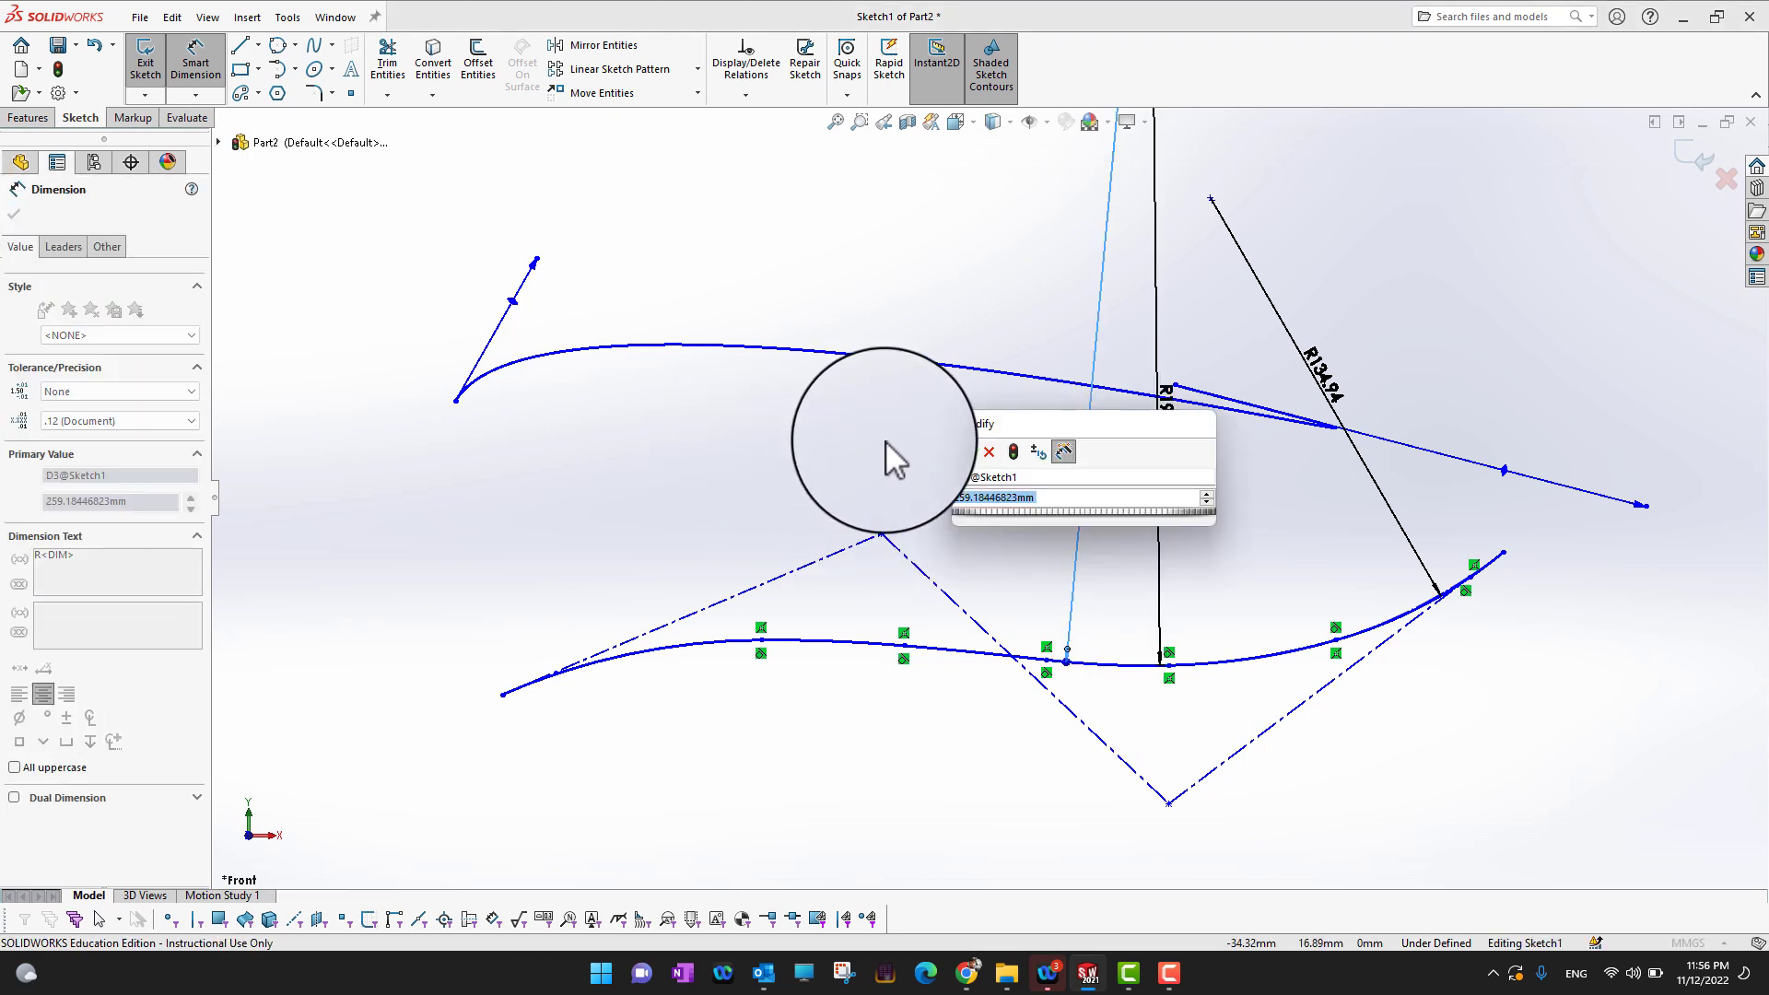
click(1062, 450)
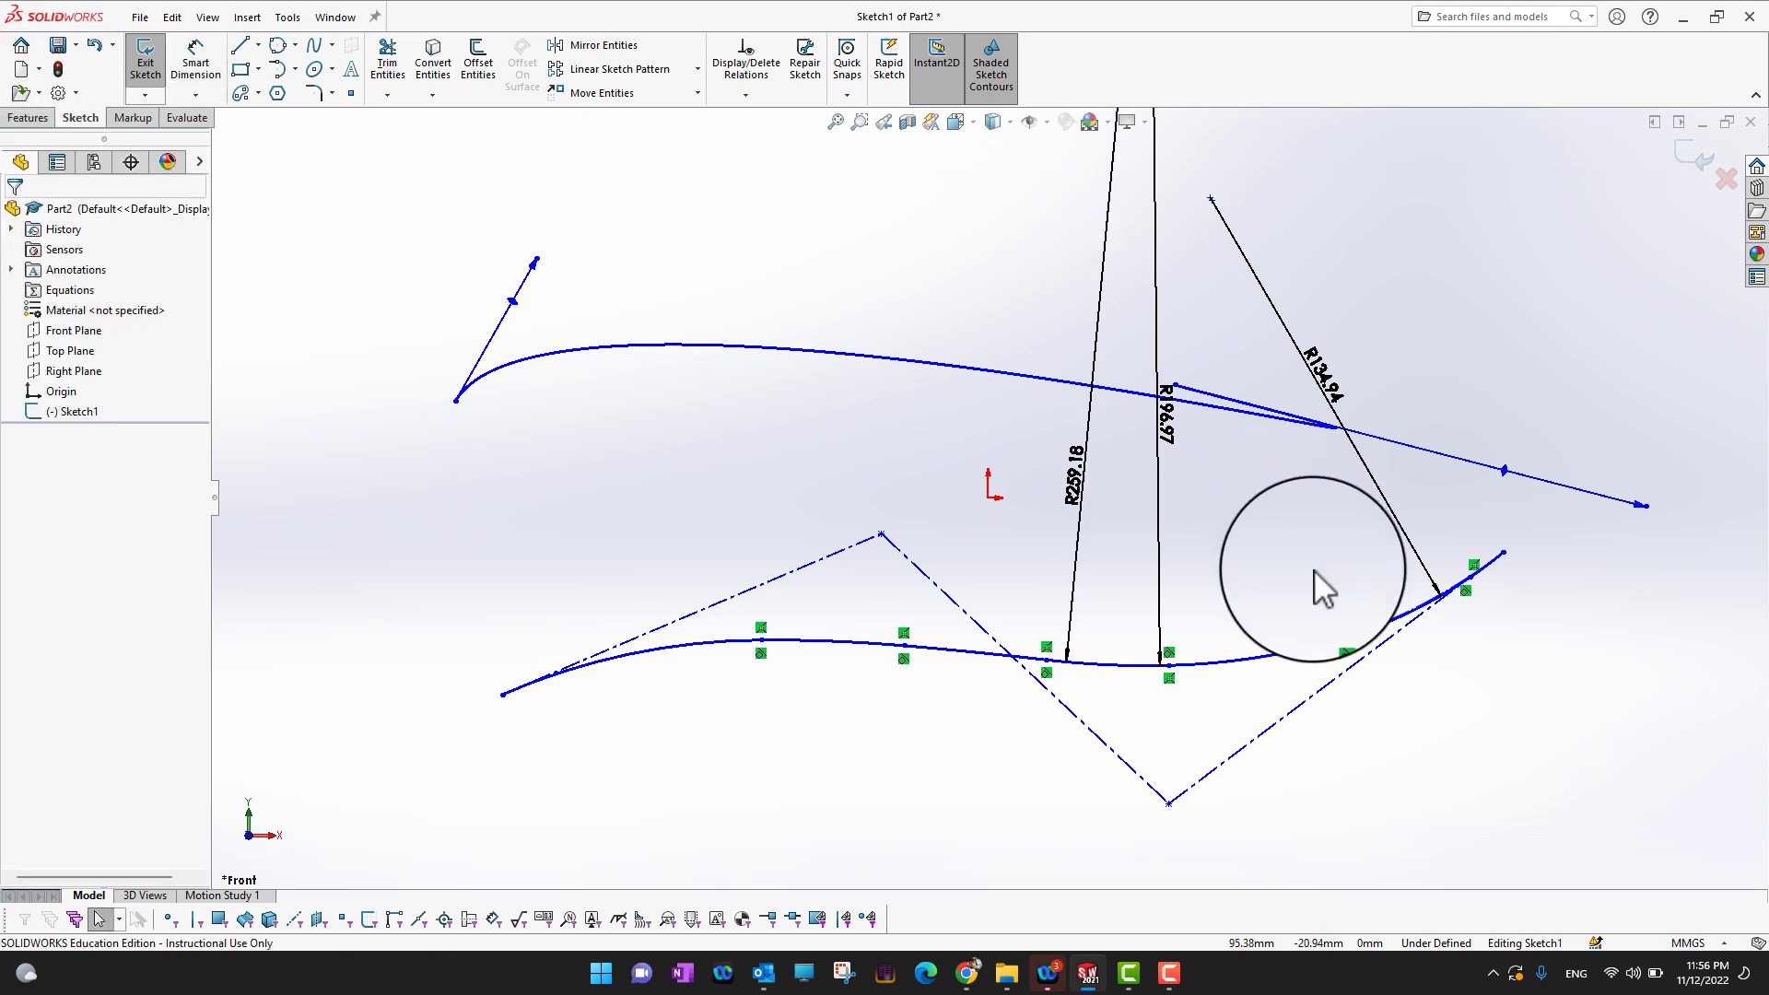
mouse_move(1323, 595)
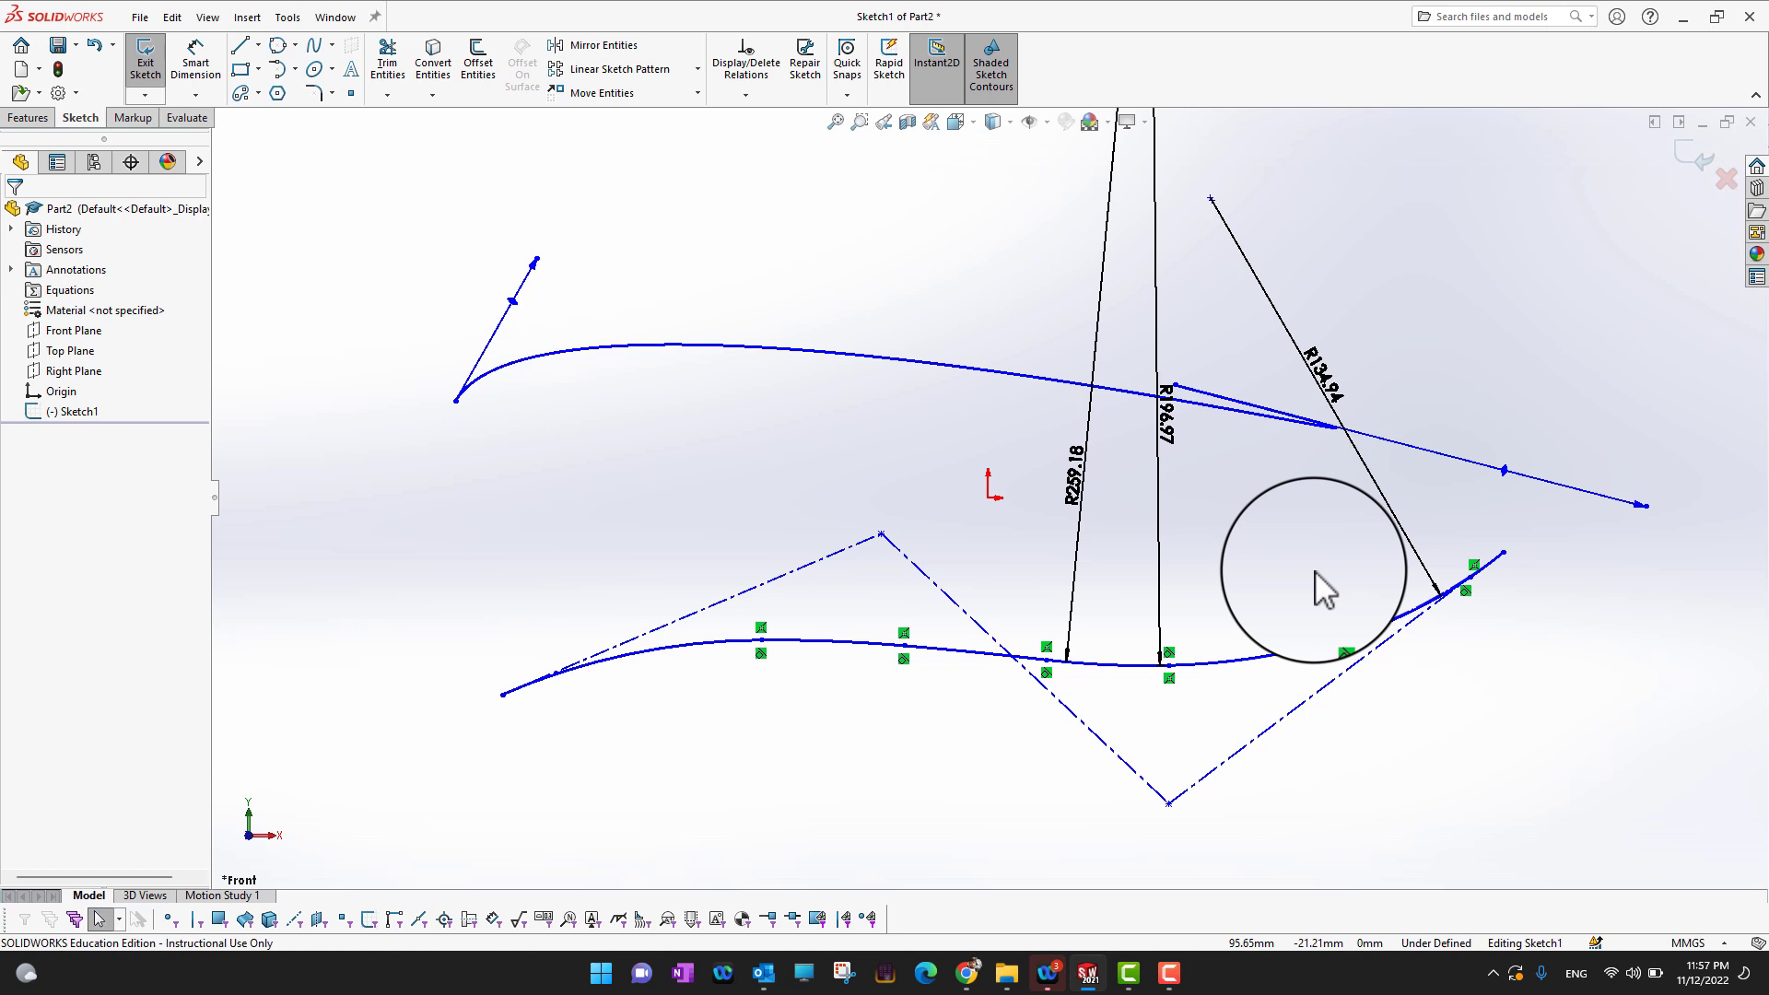
mouse_move(983, 791)
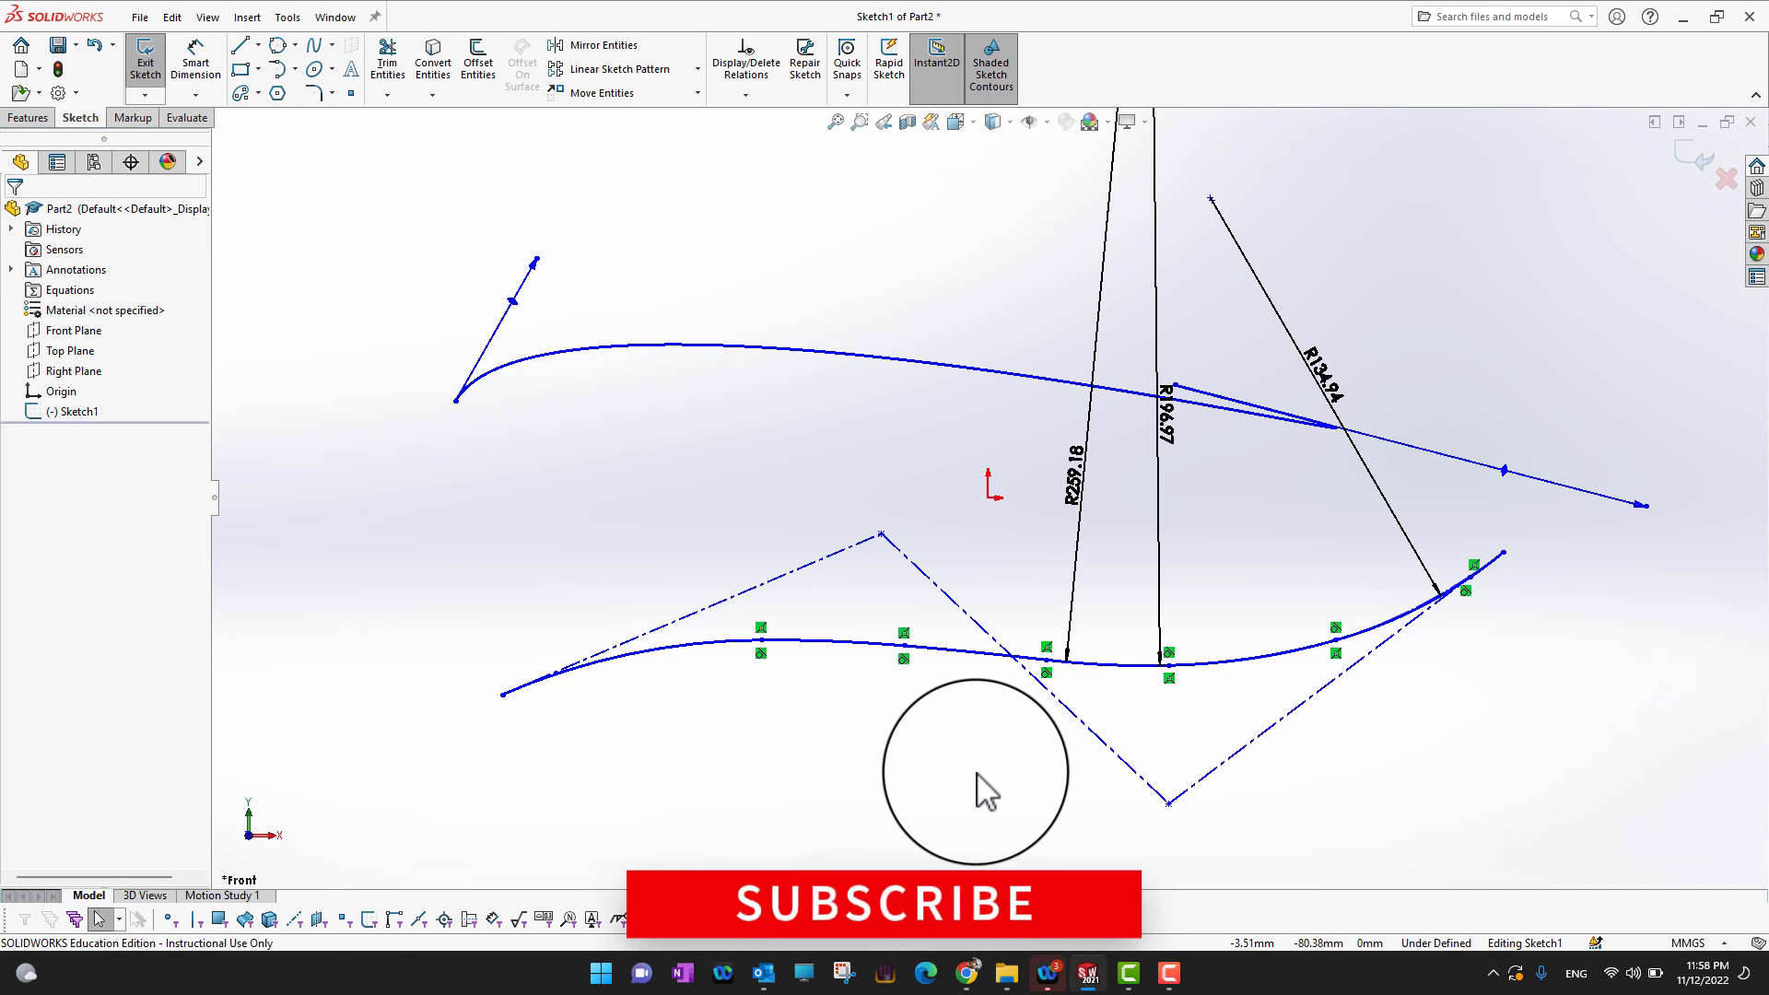
mouse_move(1324, 592)
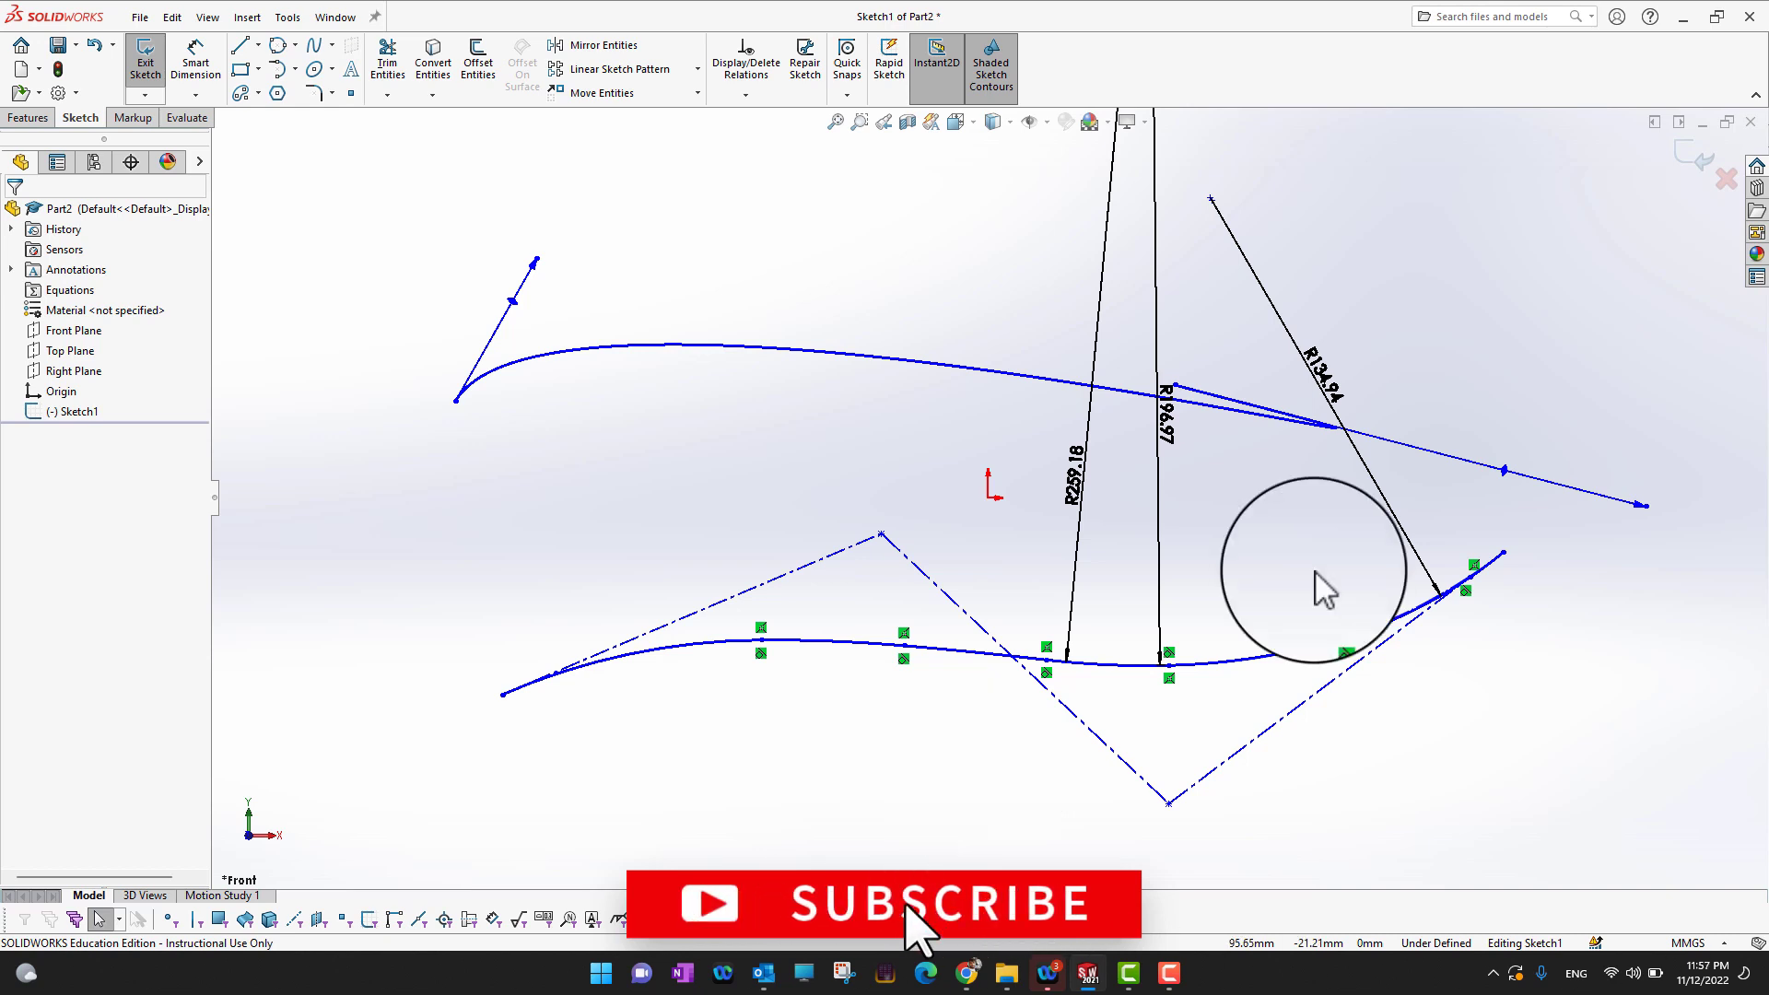